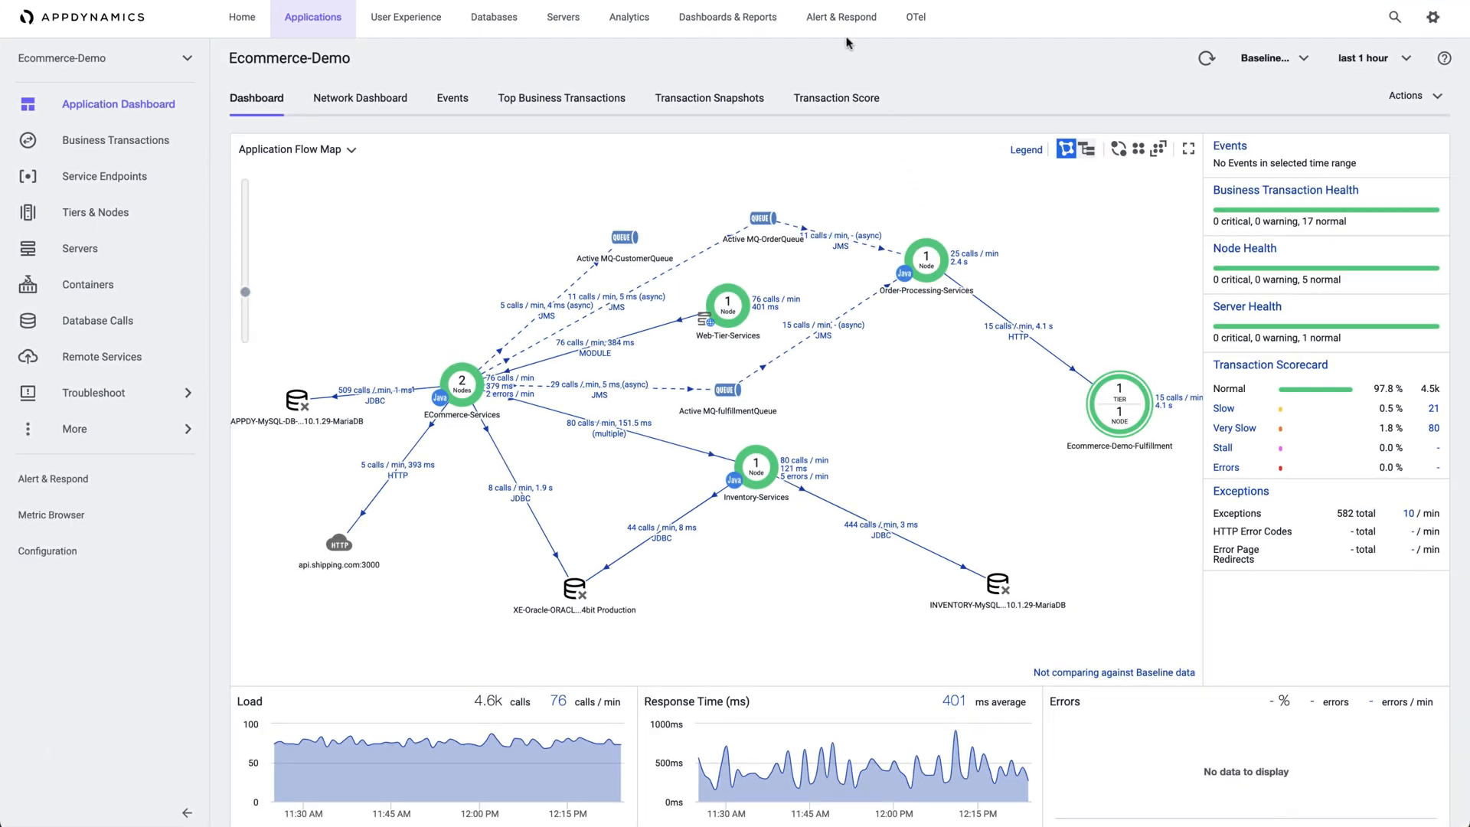
pyautogui.moveTo(841, 17)
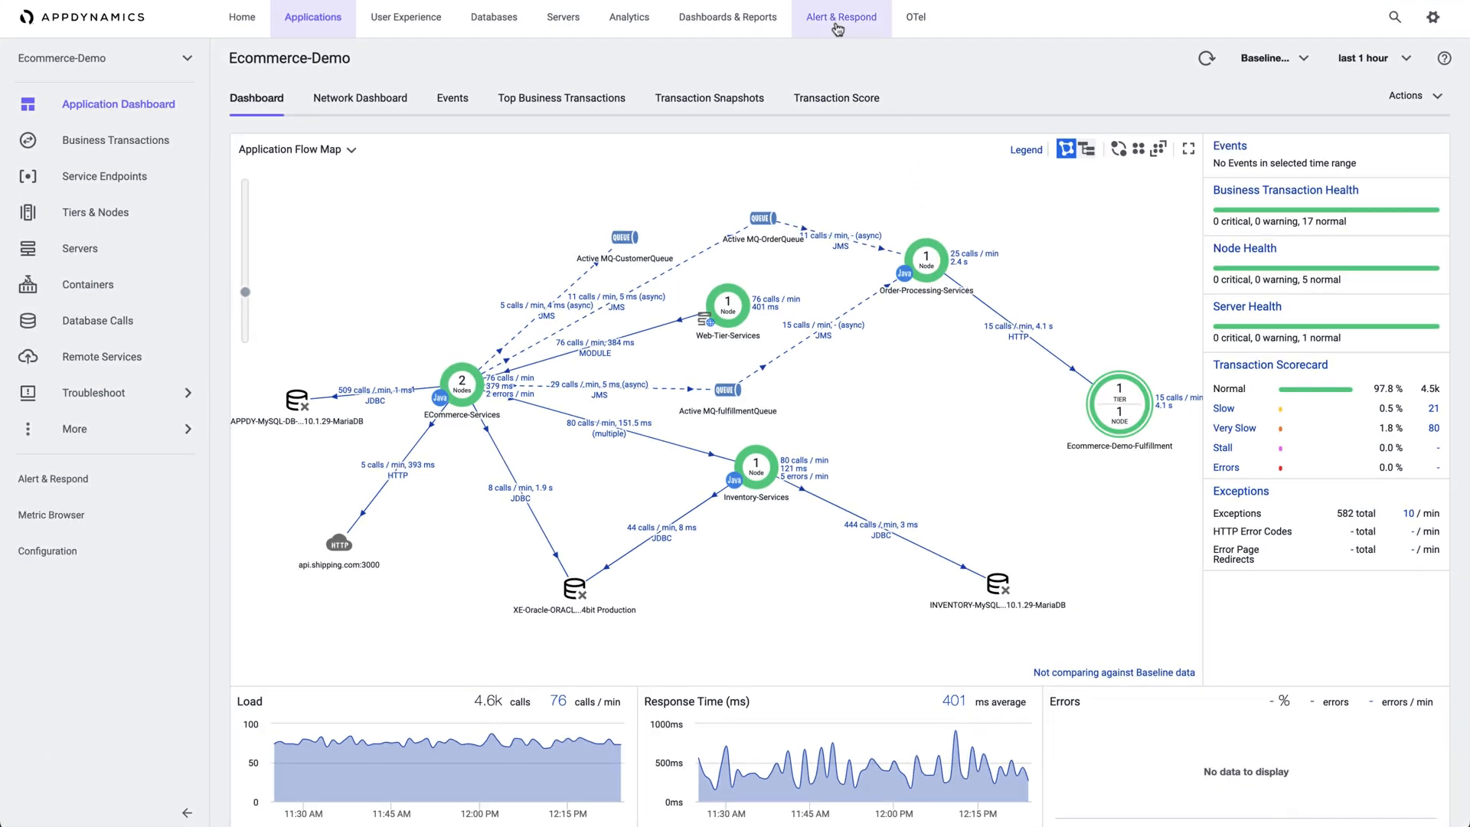
# Step: Scope Alert & Respond to Servers and view the Action Suppression list, showing Visual Trans
pyautogui.click(840, 17)
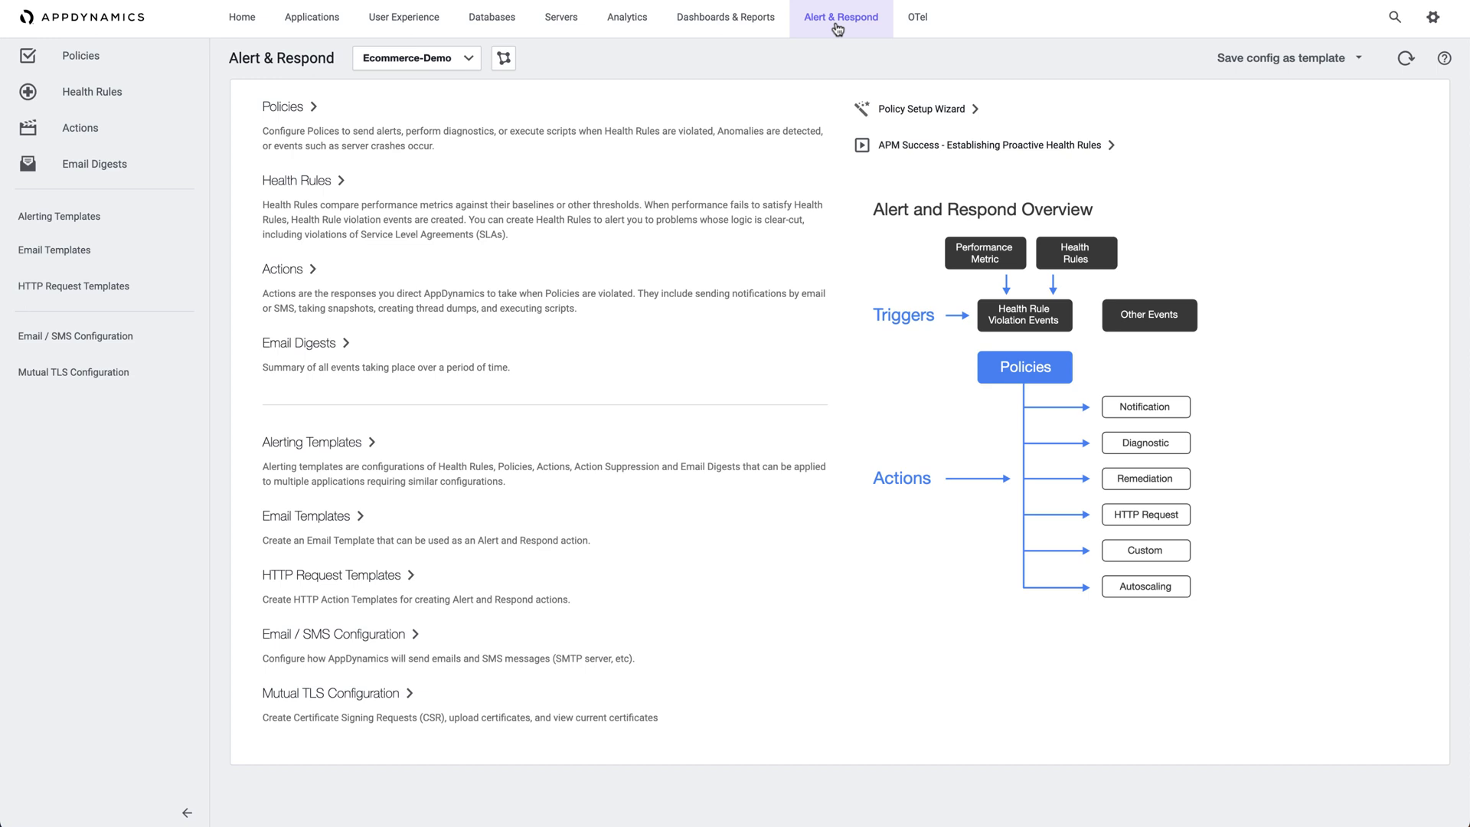
pyautogui.click(417, 58)
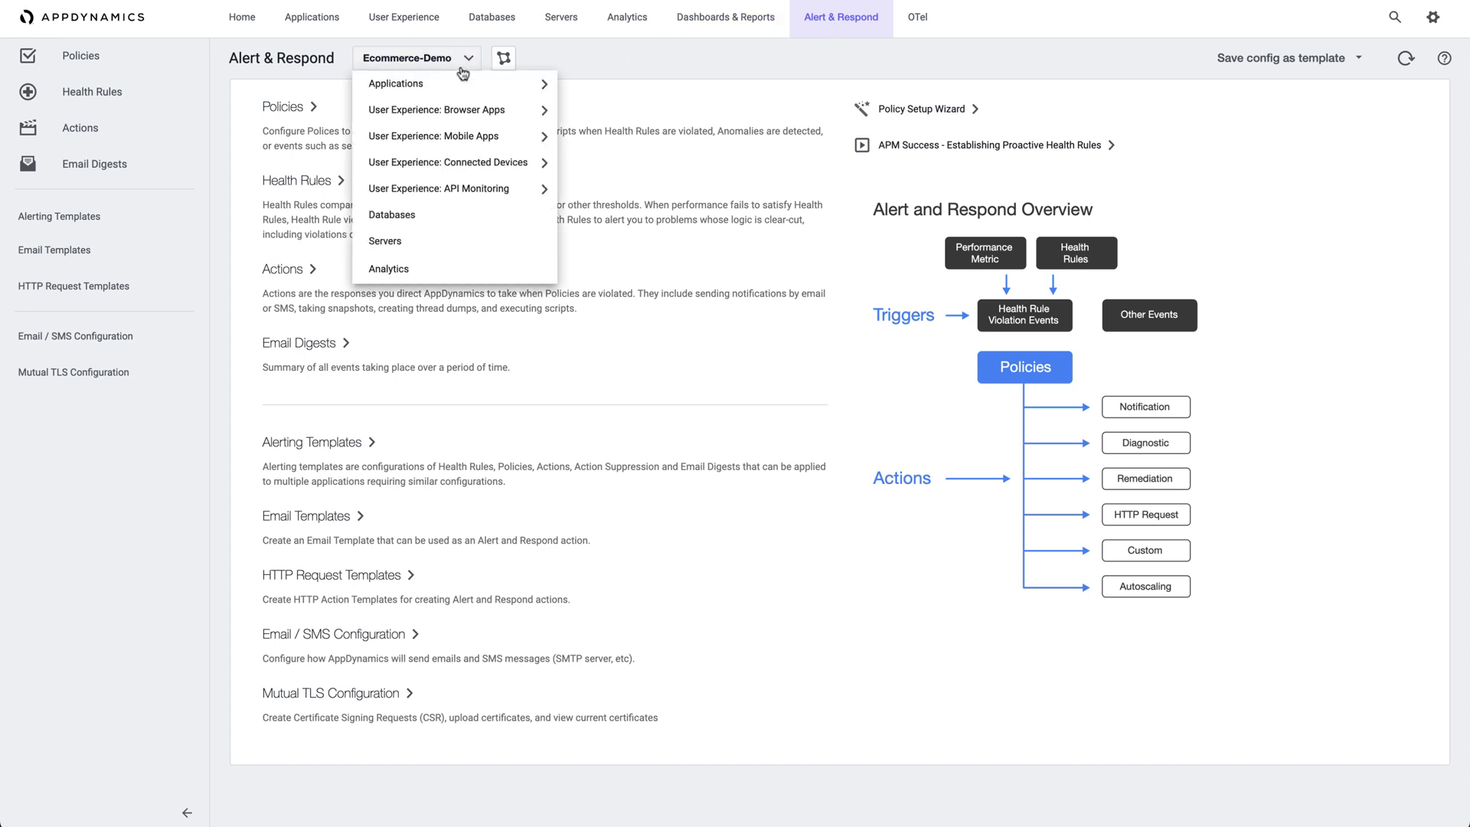
pyautogui.click(385, 241)
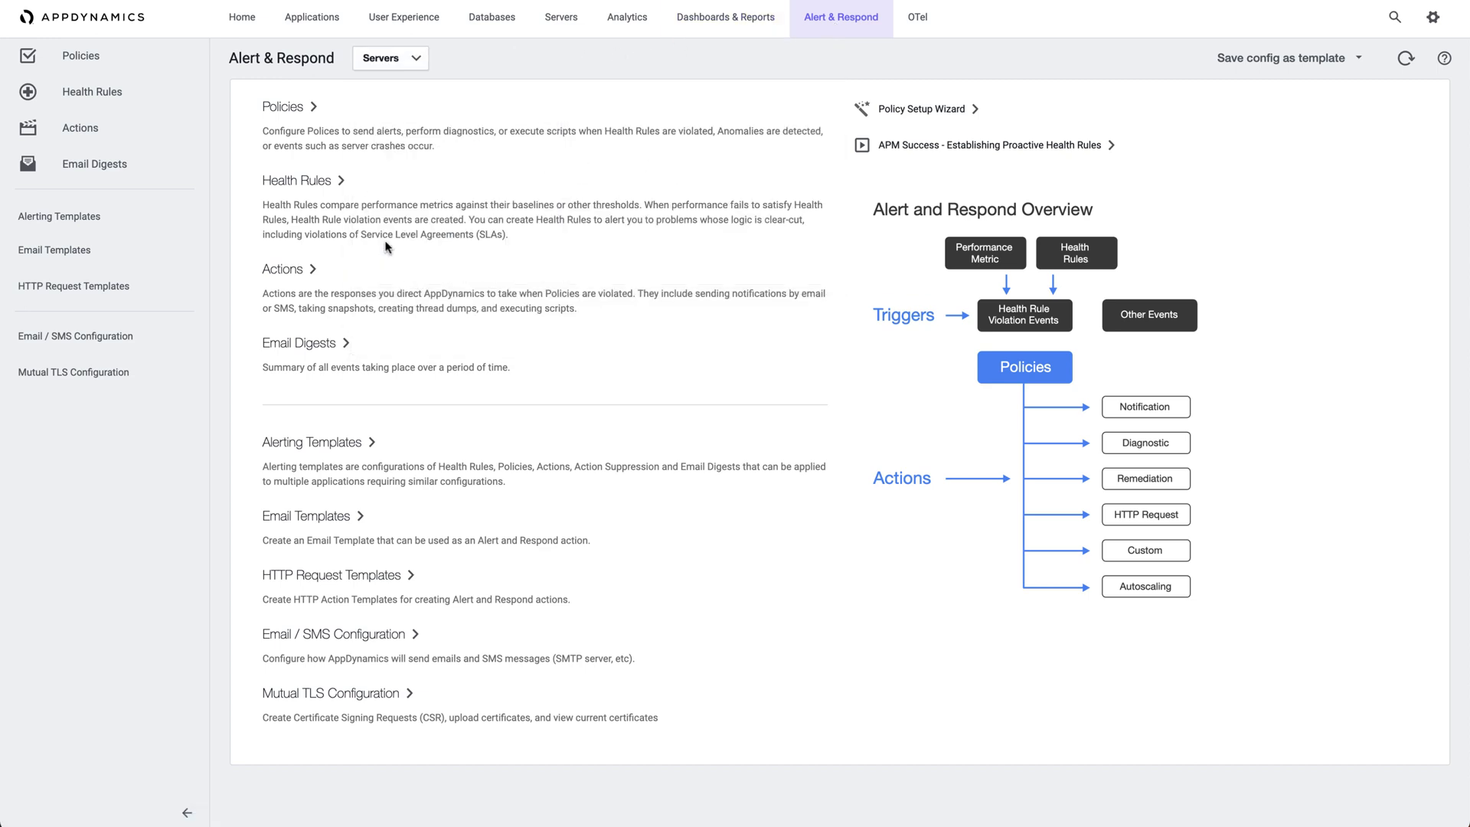
pyautogui.moveTo(317, 273)
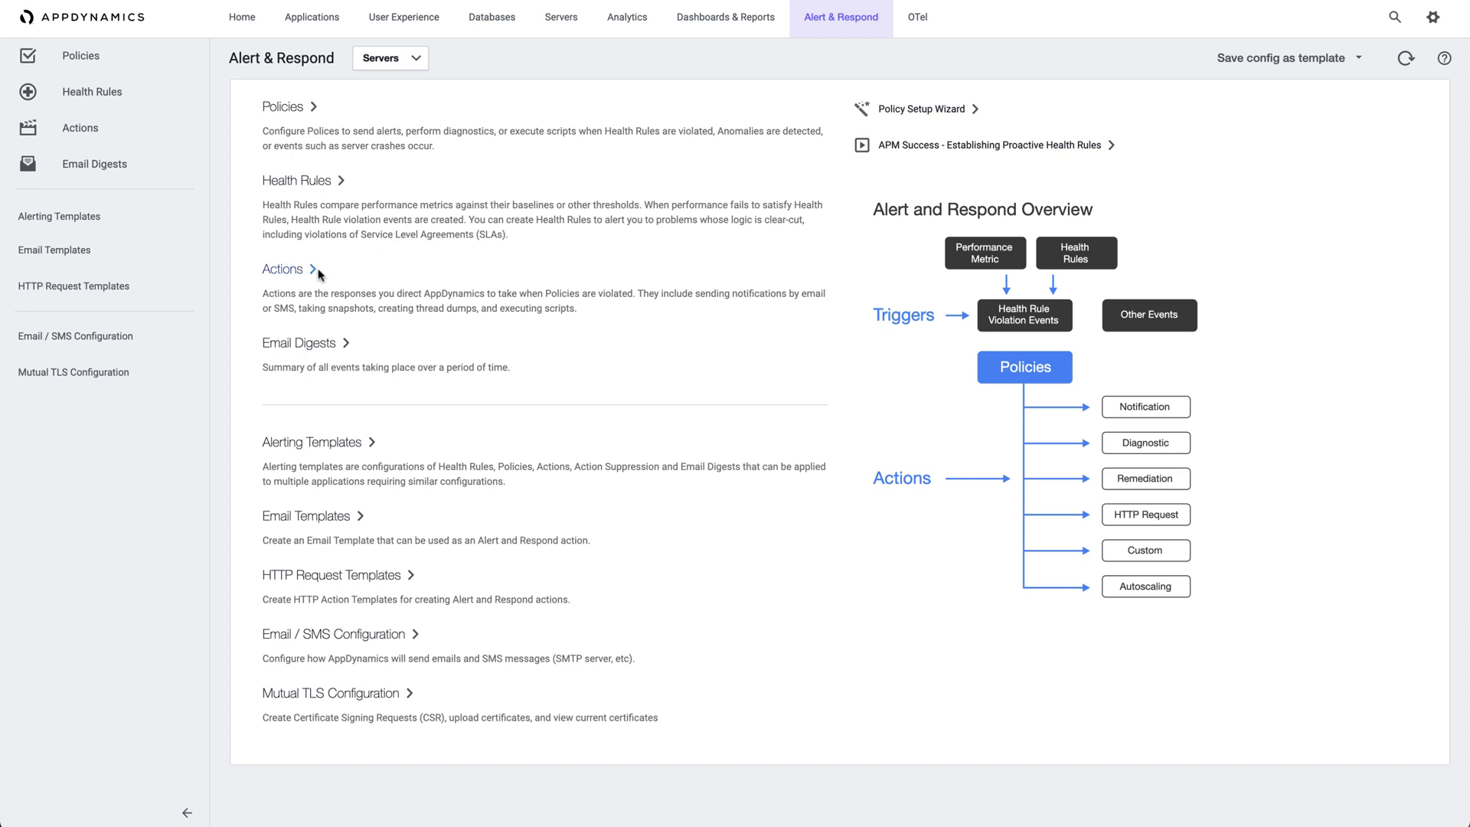
pyautogui.click(282, 269)
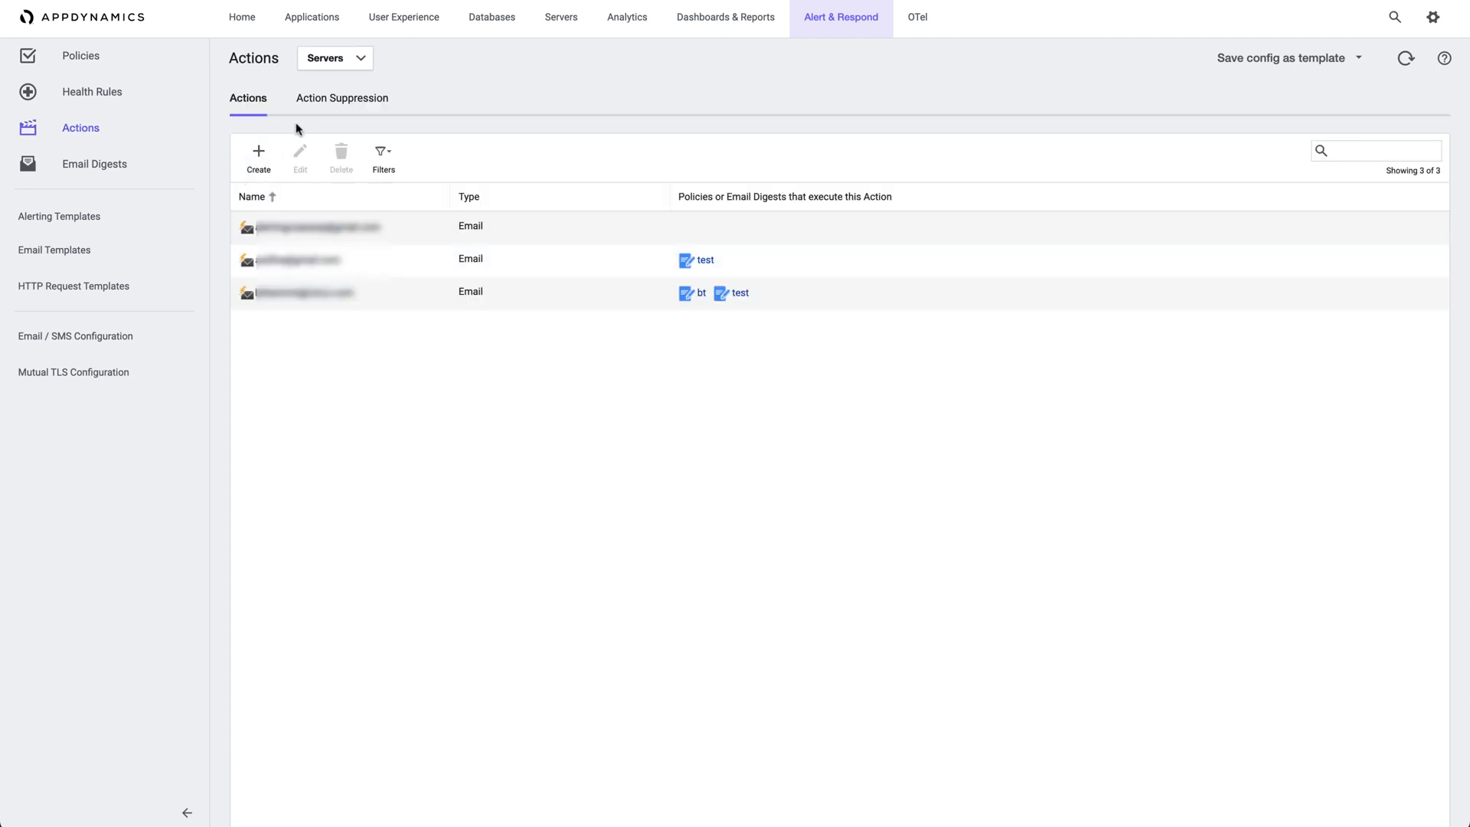
pyautogui.click(342, 97)
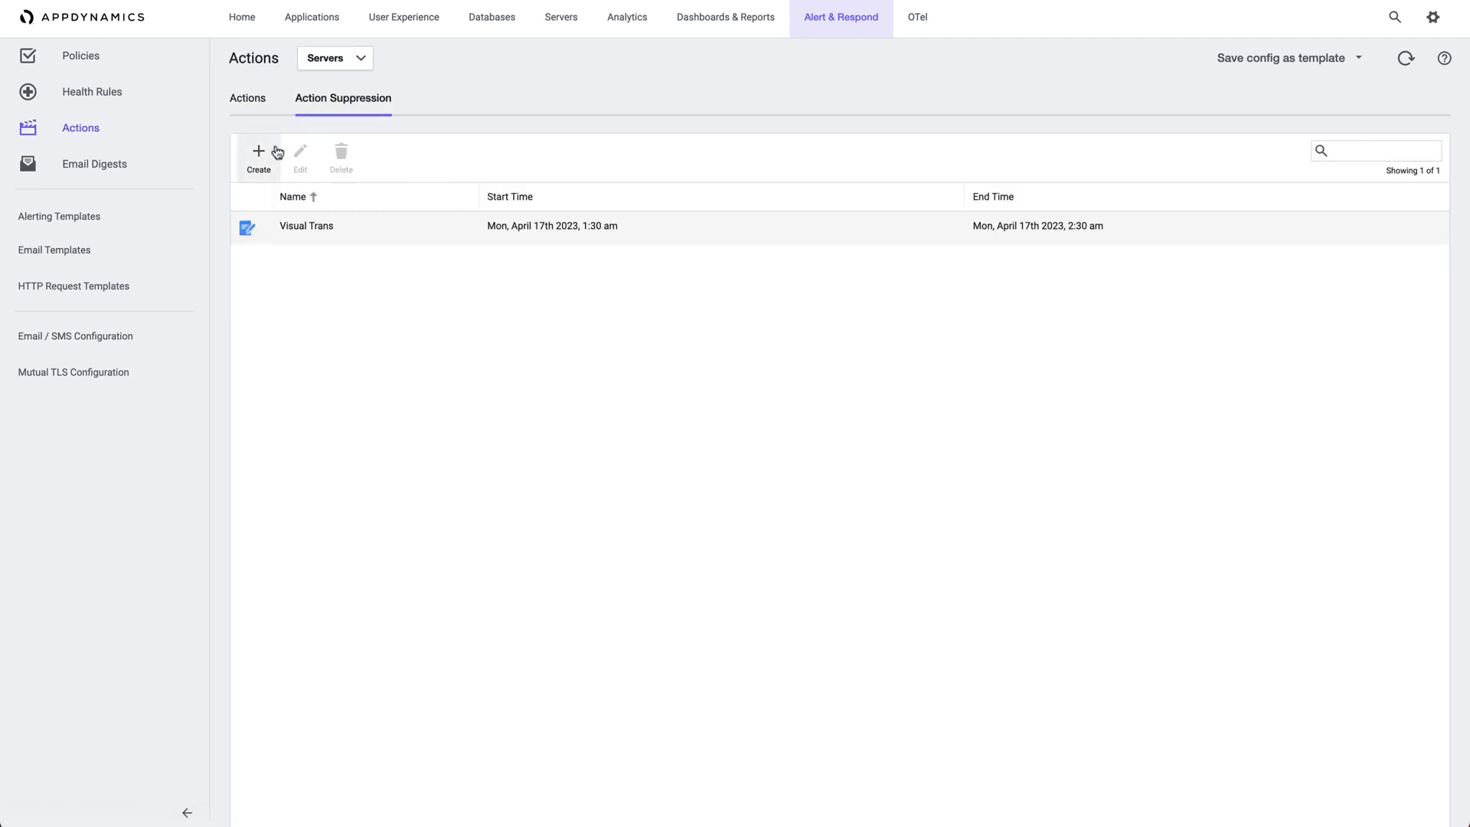
# Step: Draft a recurring suppression named 'Suppress alerts for my servers during maintenance windows'
pyautogui.click(258, 155)
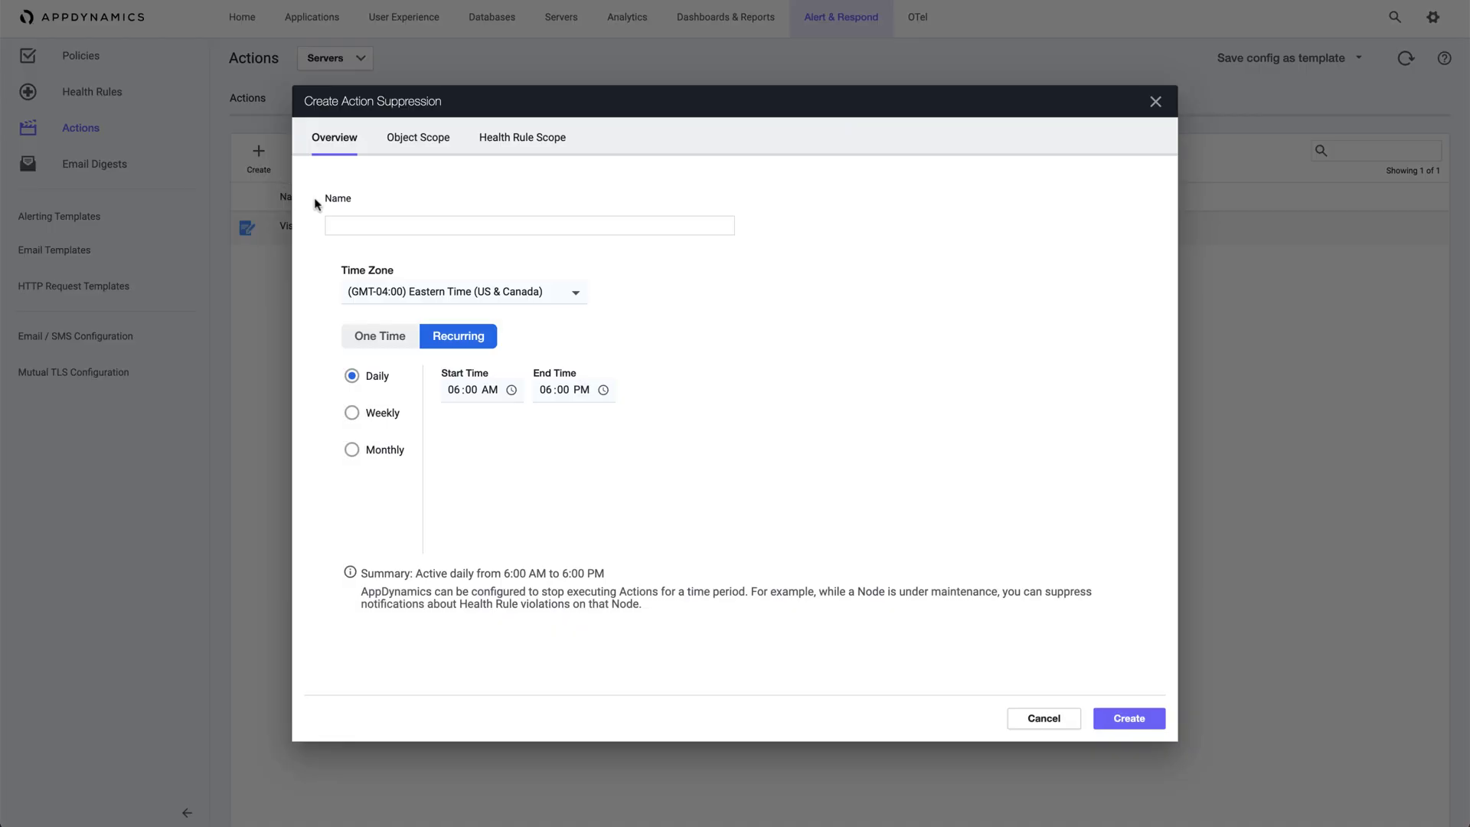
pyautogui.write('Suppress alerts for my servers during maintenance')
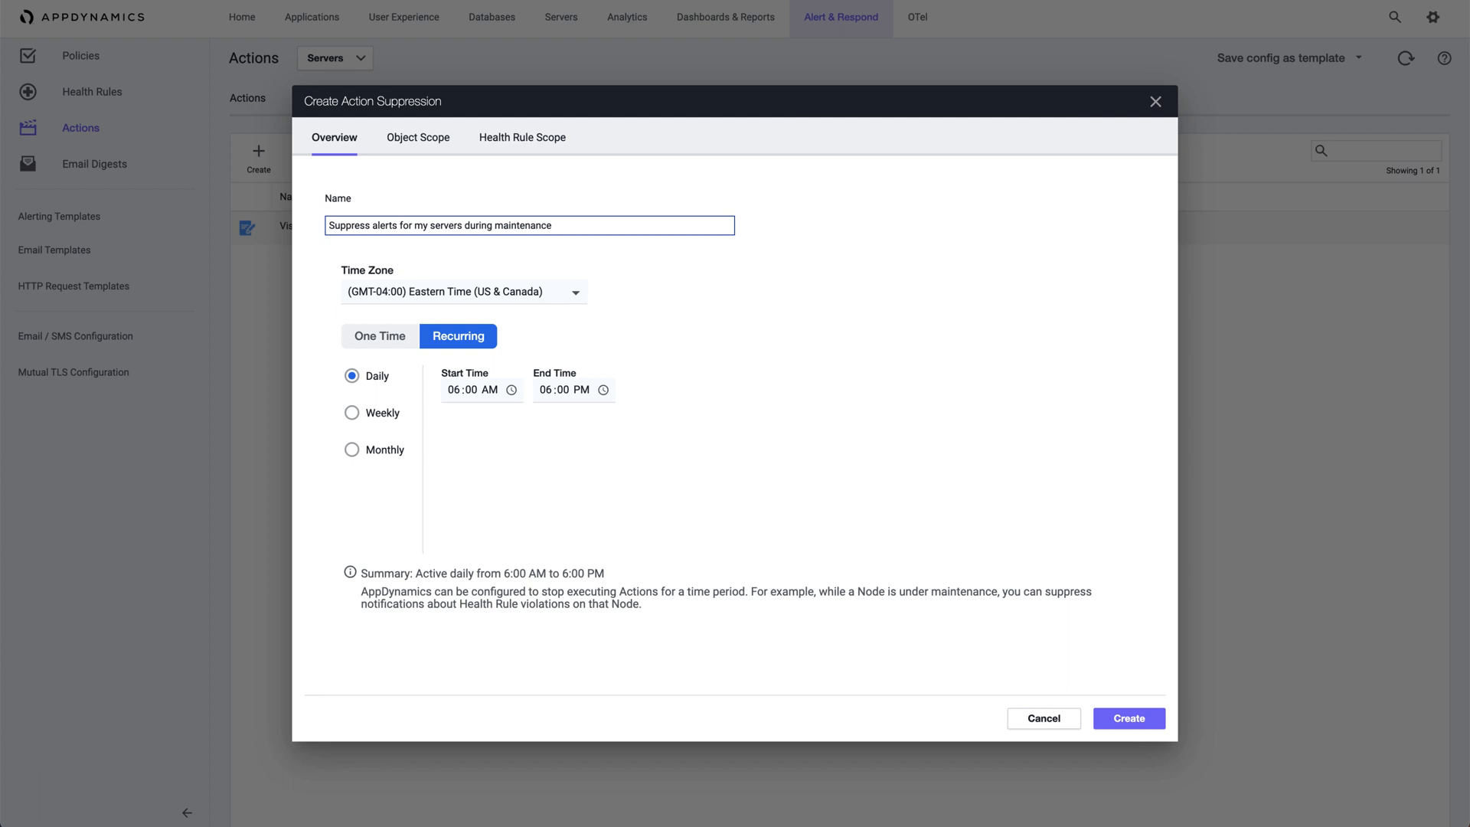
pyautogui.write('windows')
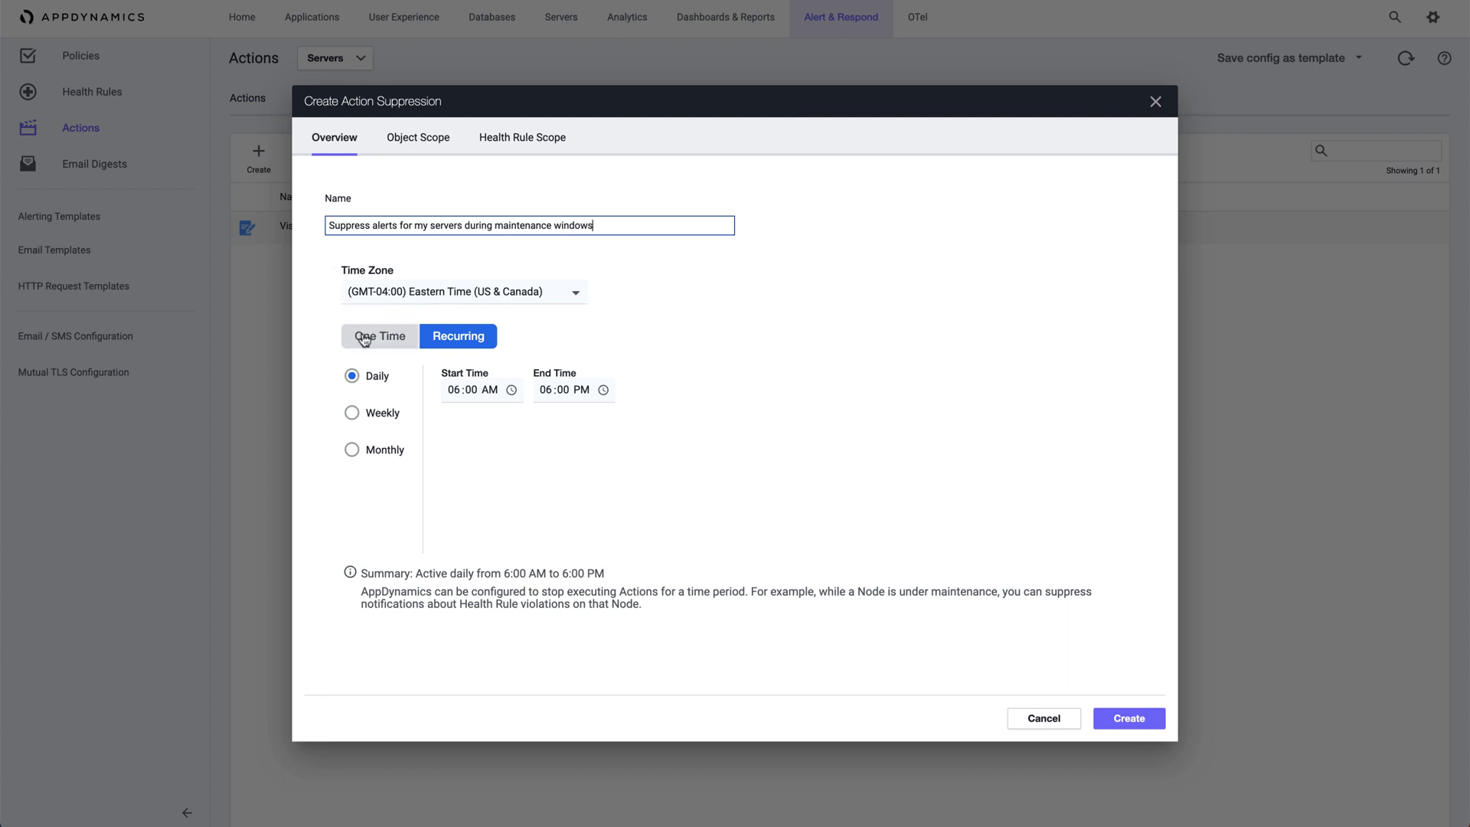
pyautogui.click(380, 335)
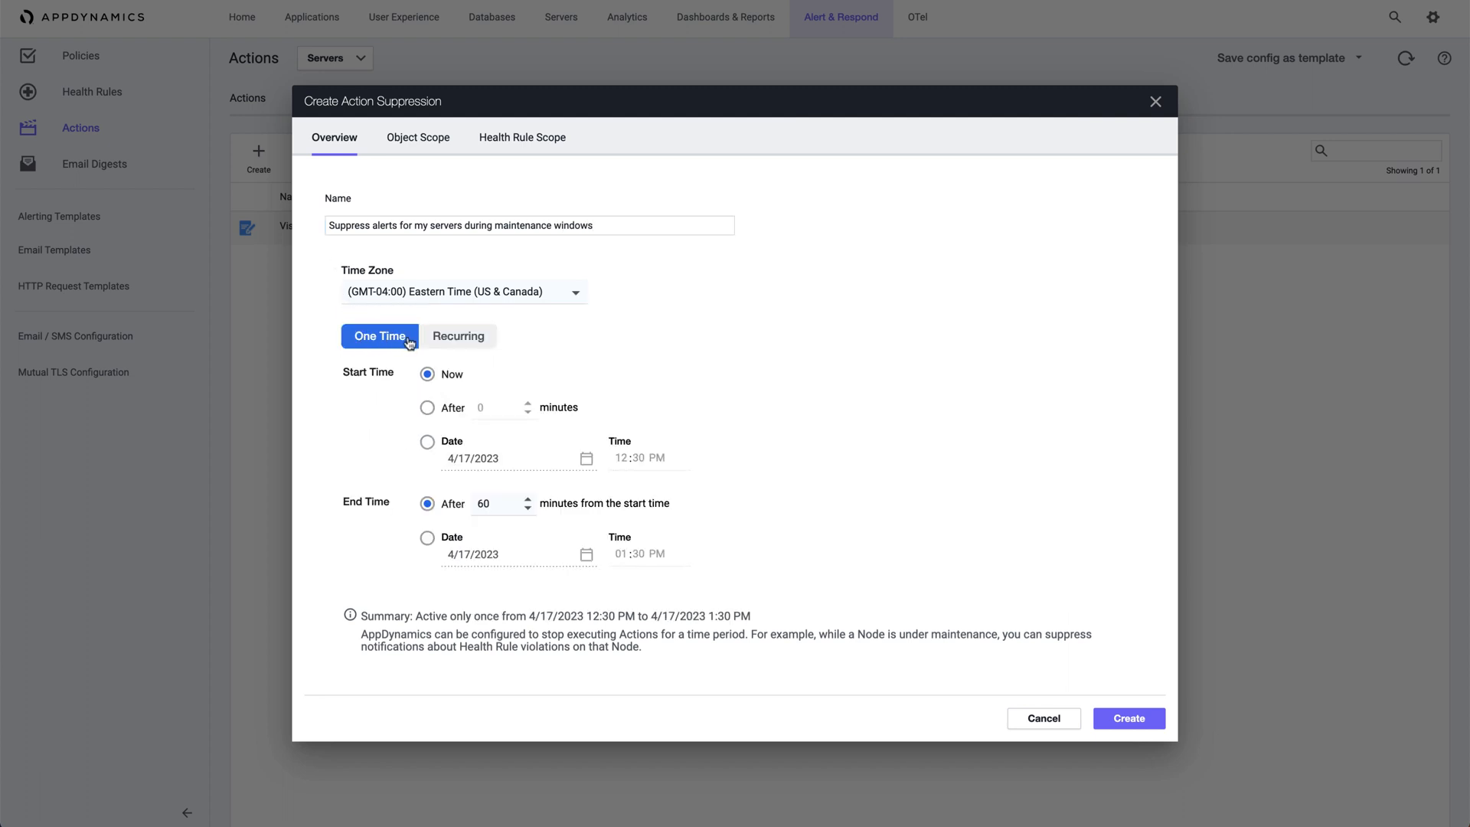
pyautogui.click(458, 335)
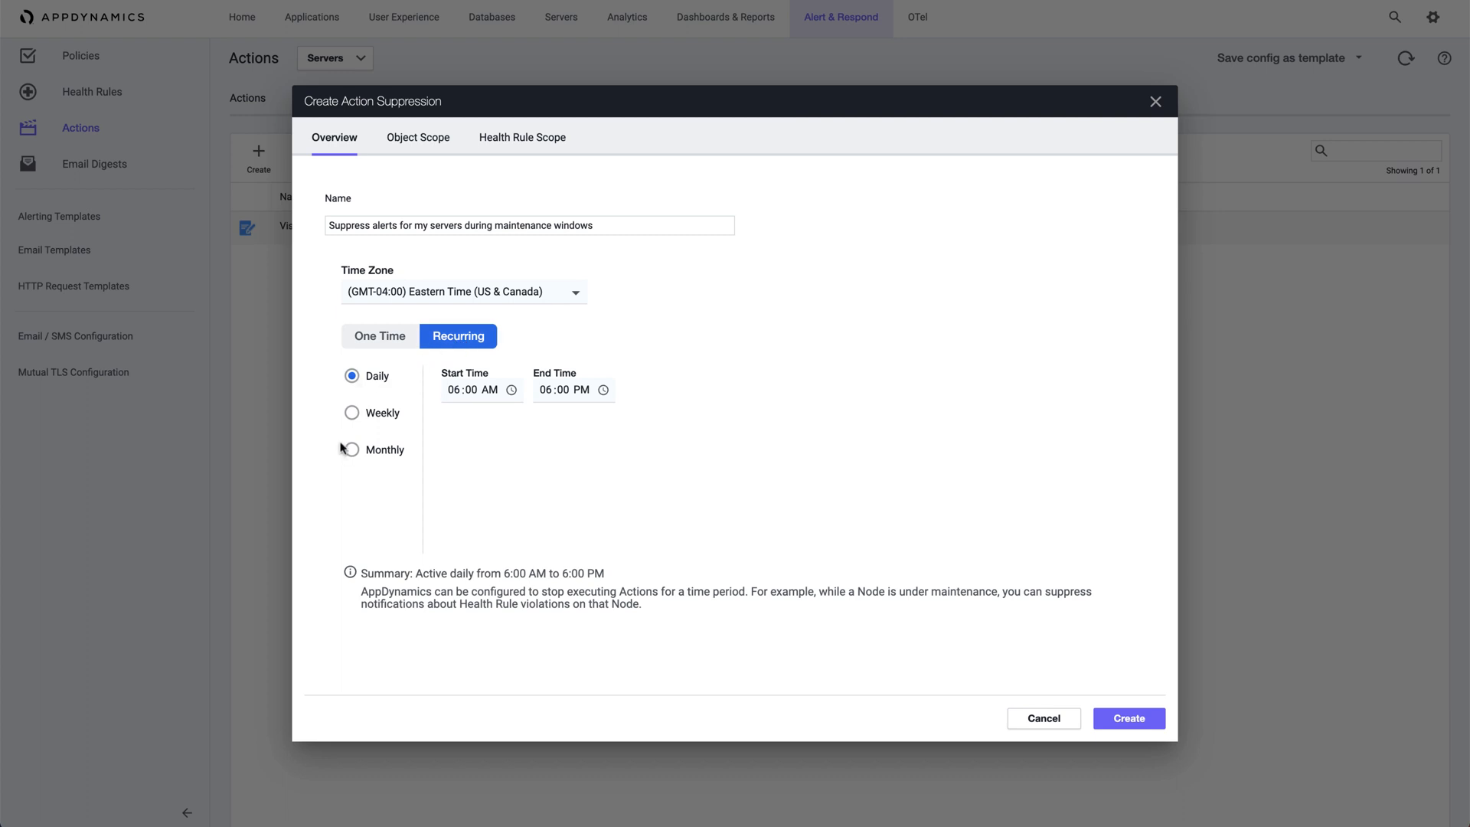
# Step: Schedule the suppression to recur monthly on the third Sunday, 1:00 AM to 6:00 AM
pyautogui.click(352, 450)
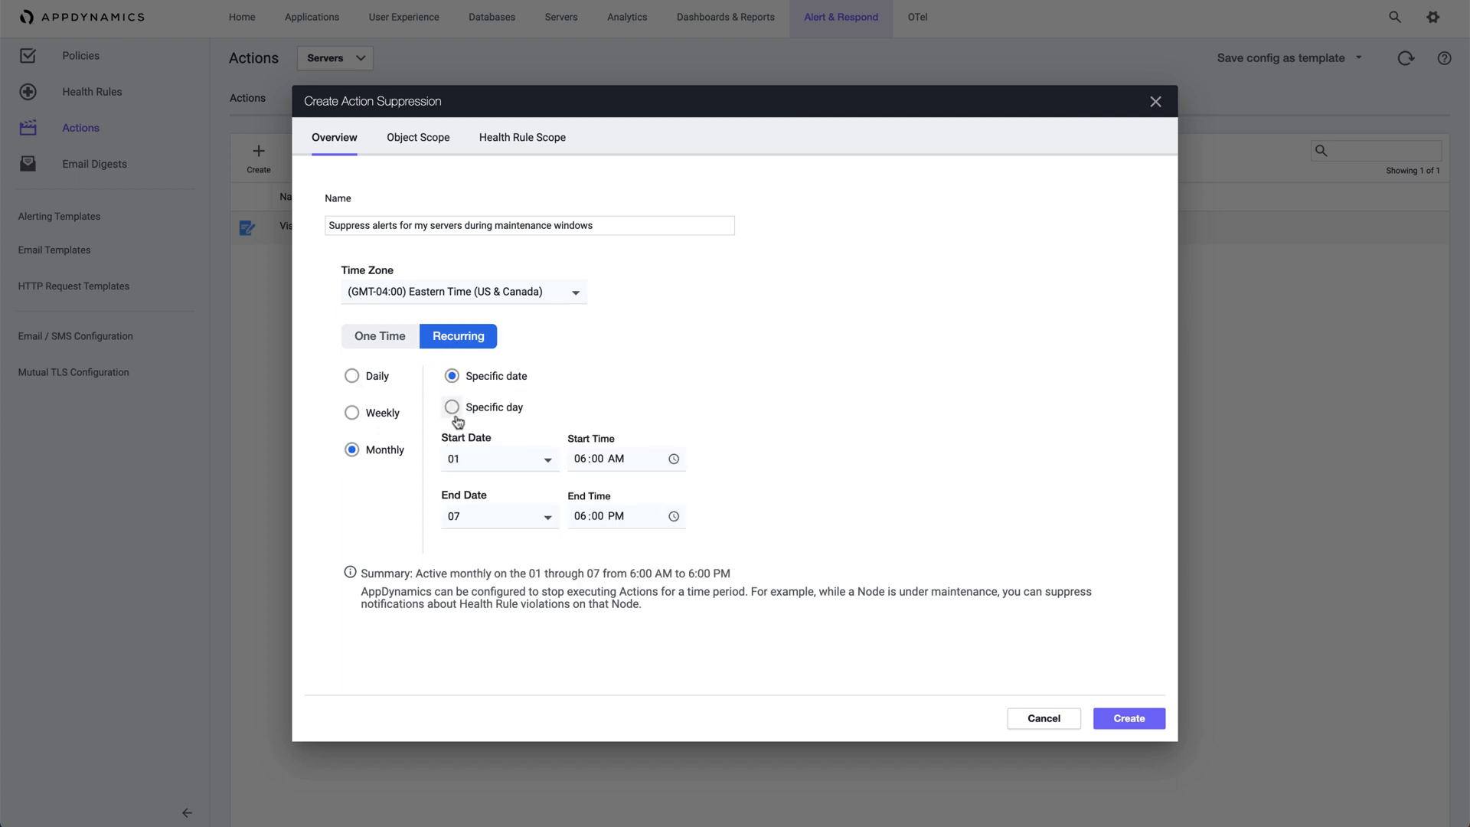
pyautogui.click(452, 407)
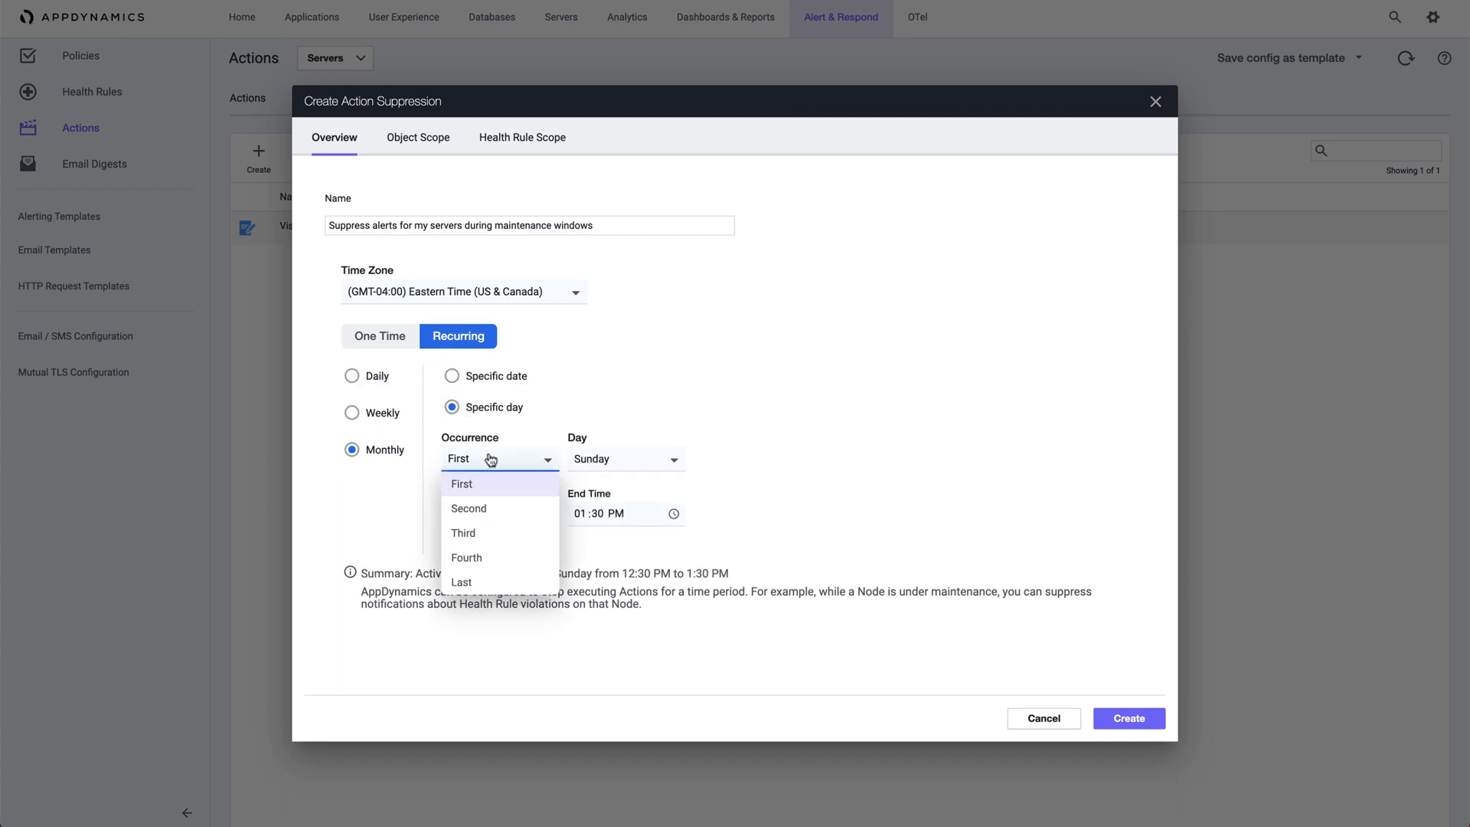
pyautogui.moveTo(481, 538)
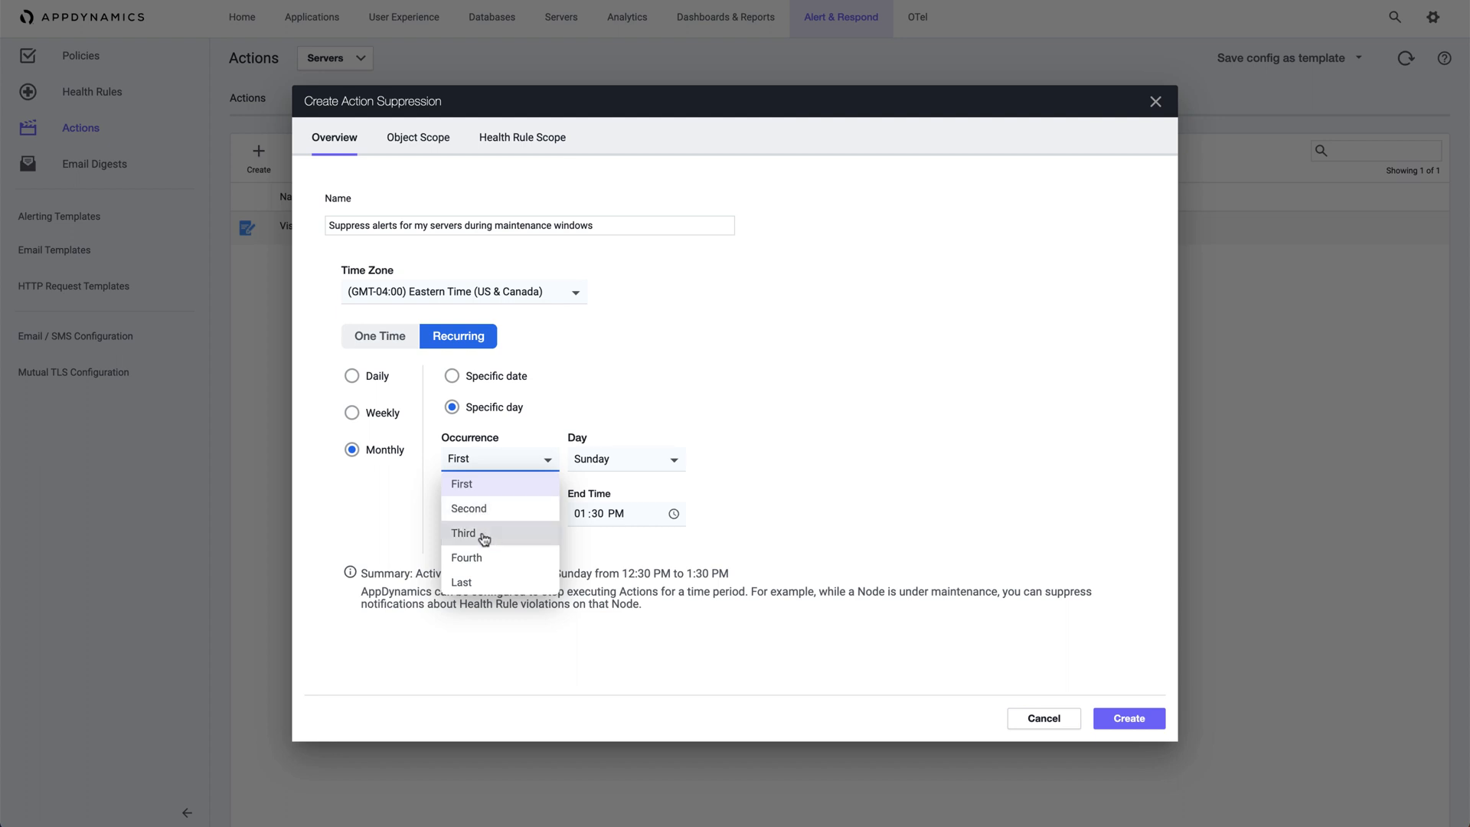
pyautogui.click(481, 533)
pyautogui.write('01 :00 AM')
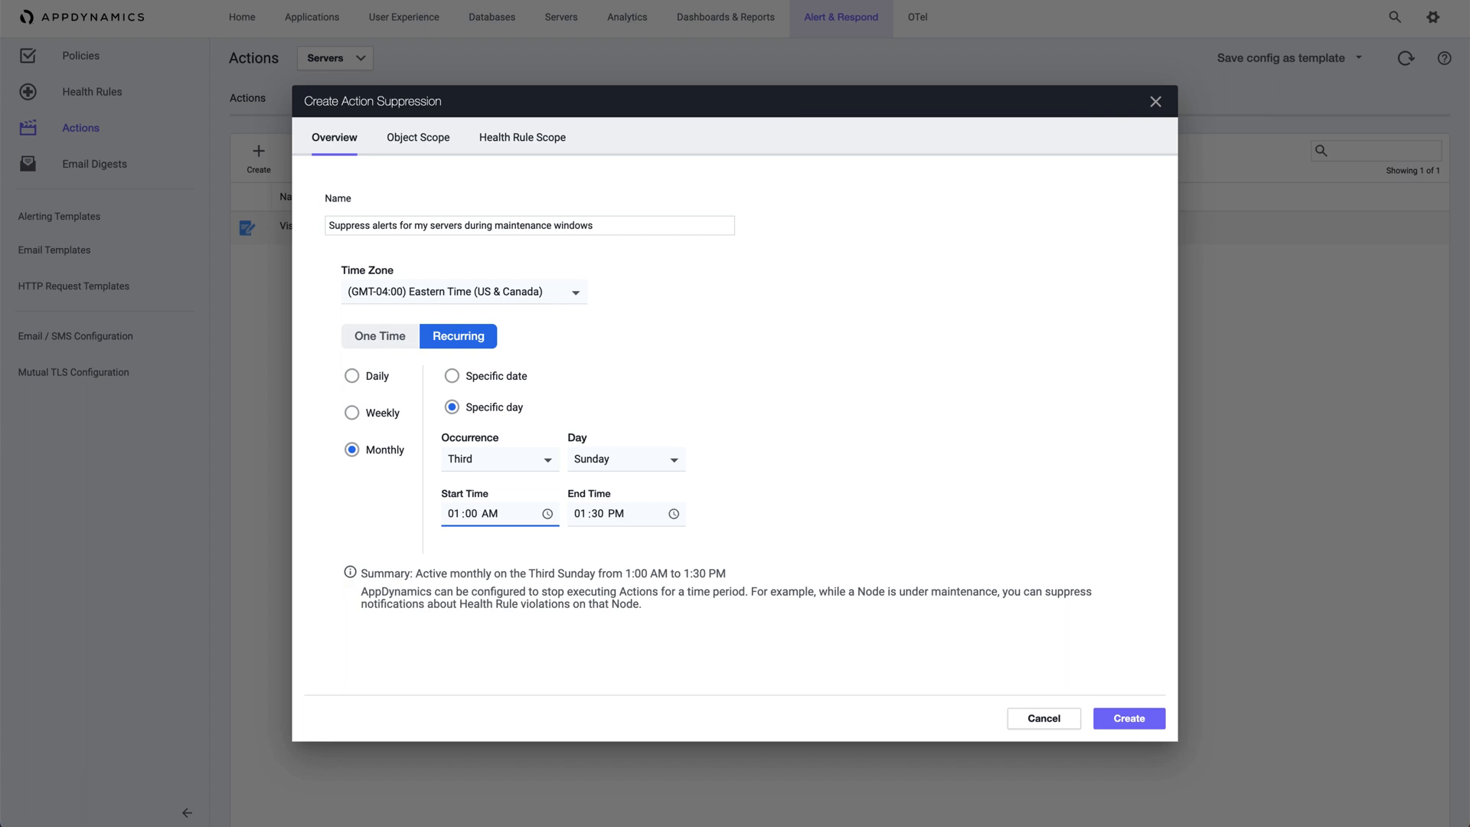
pyautogui.click(607, 513)
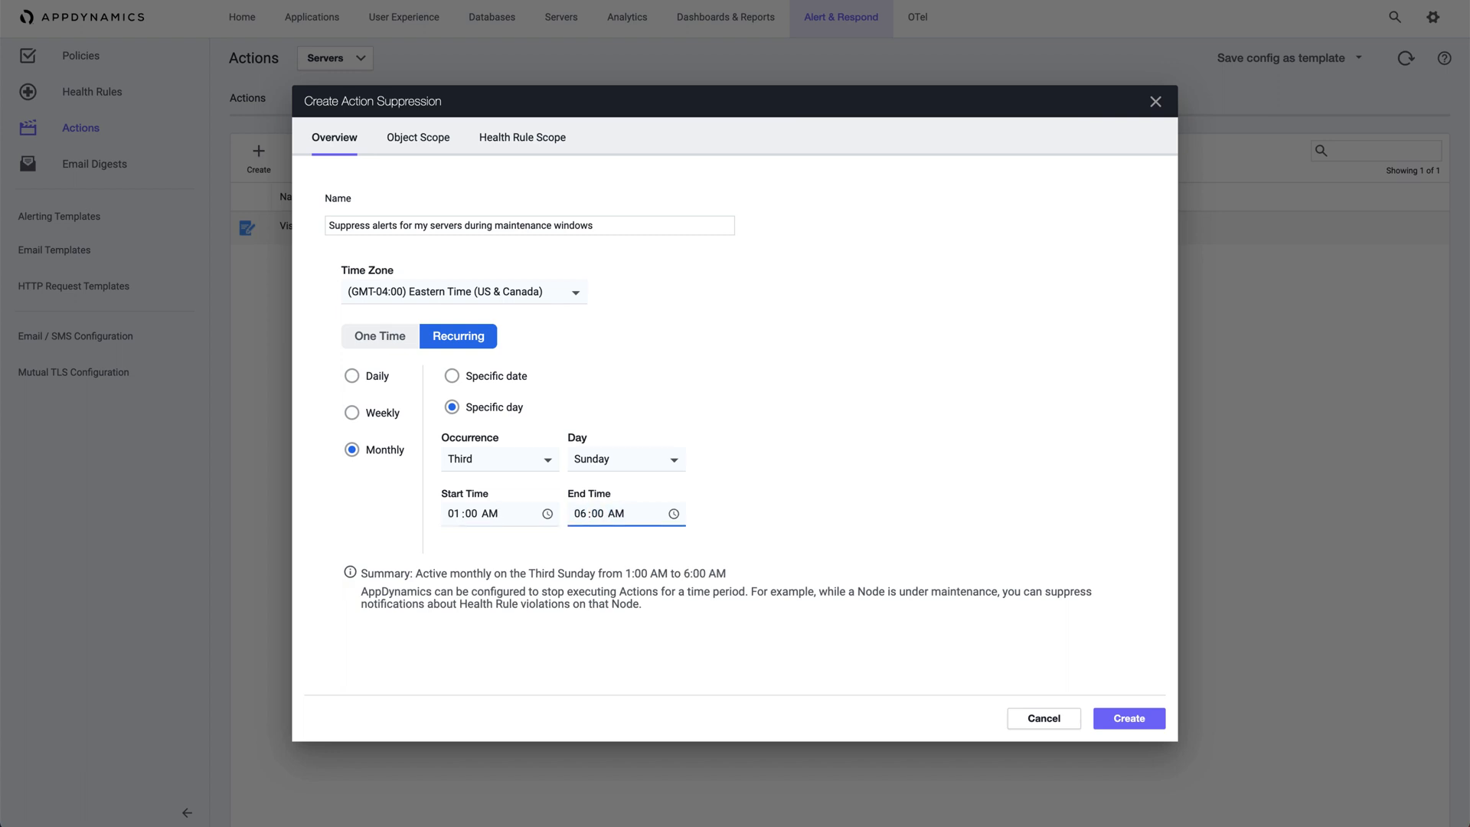
pyautogui.click(417, 137)
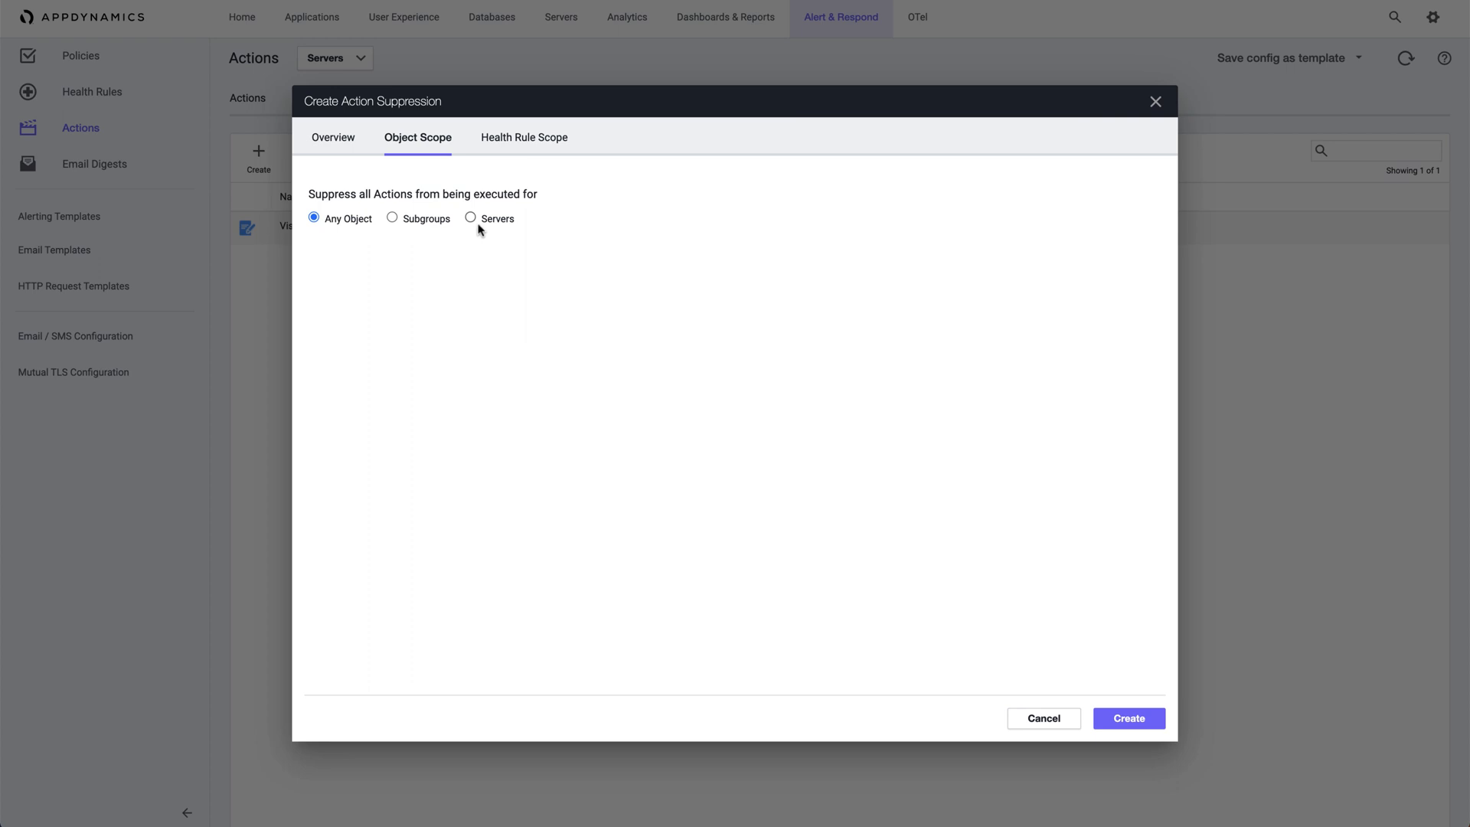
# Step: Limit the suppression to specified servers cartservice, dotnettest and ecommerce-analytics
pyautogui.click(469, 218)
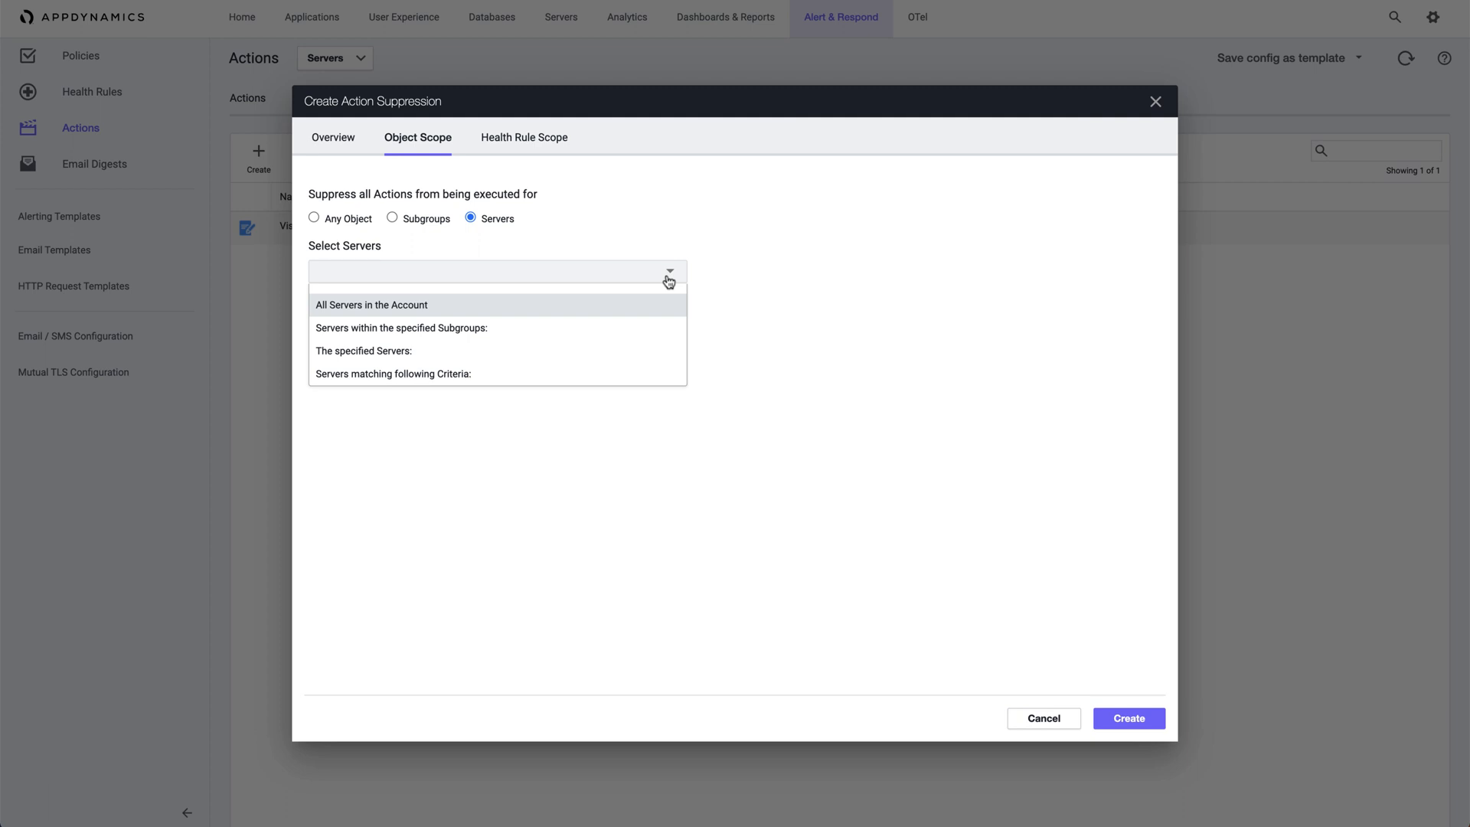
pyautogui.moveTo(647, 331)
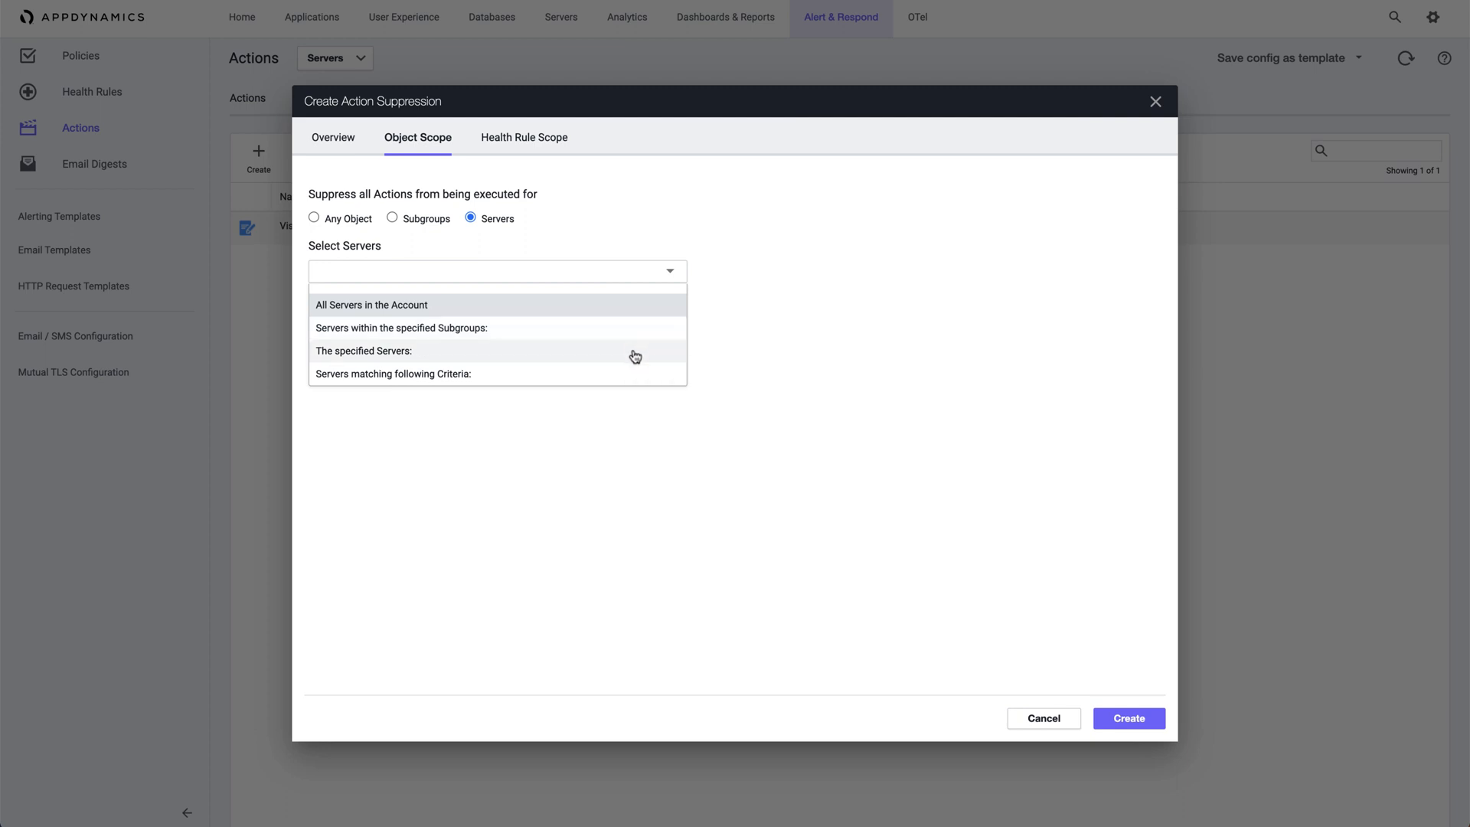
pyautogui.click(364, 351)
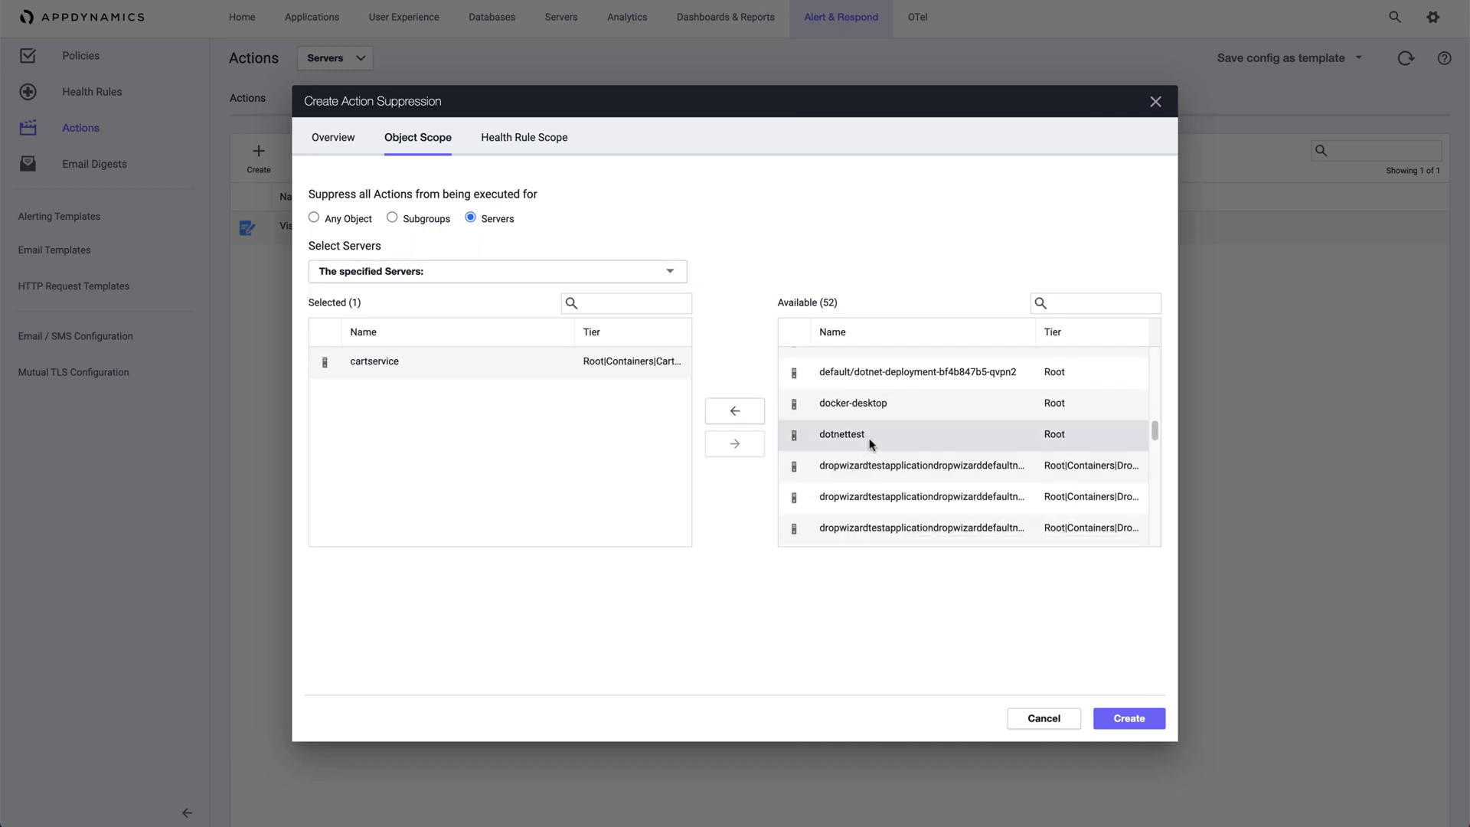
pyautogui.click(735, 410)
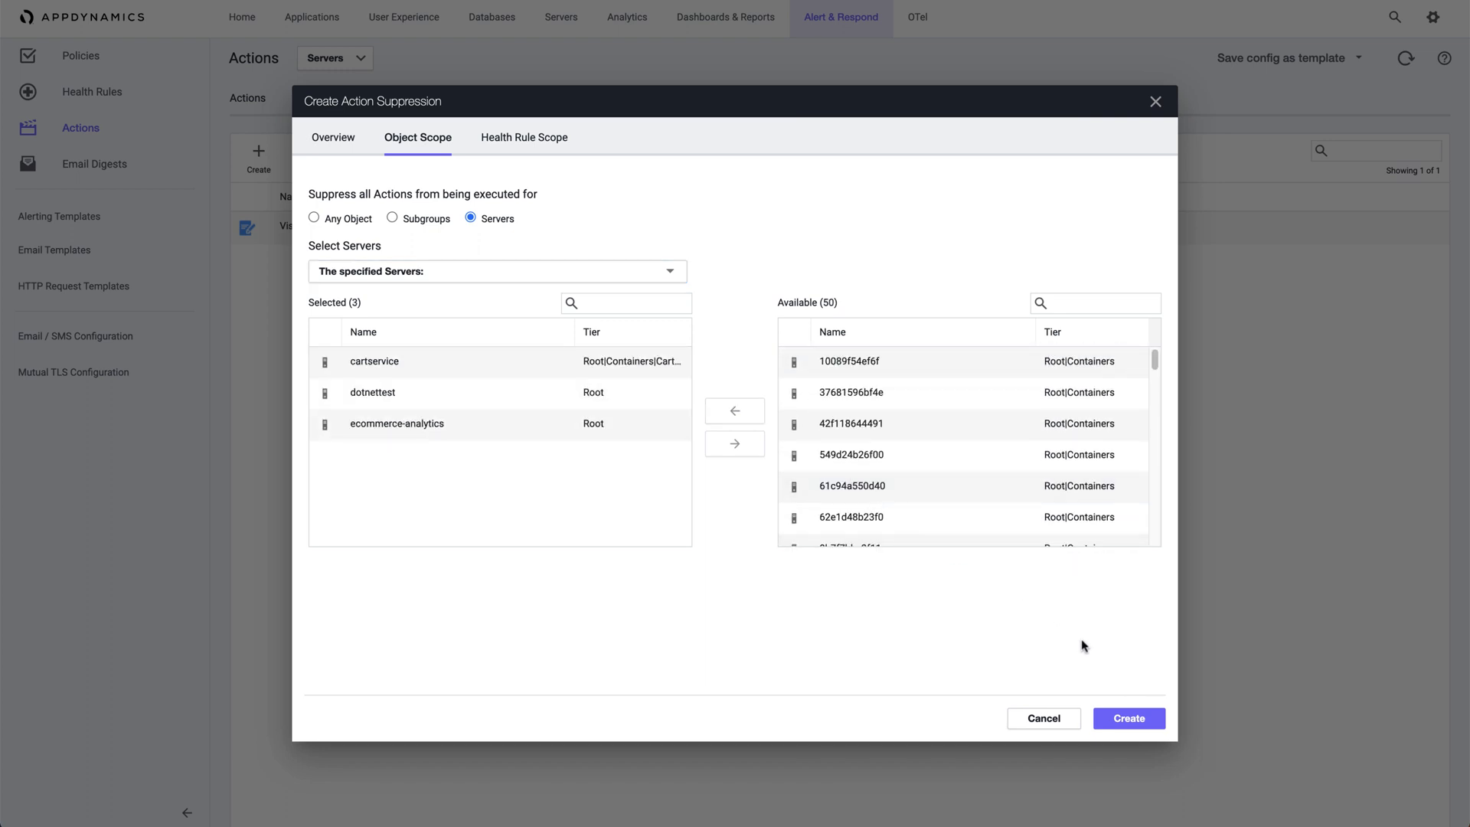
pyautogui.moveTo(966, 588)
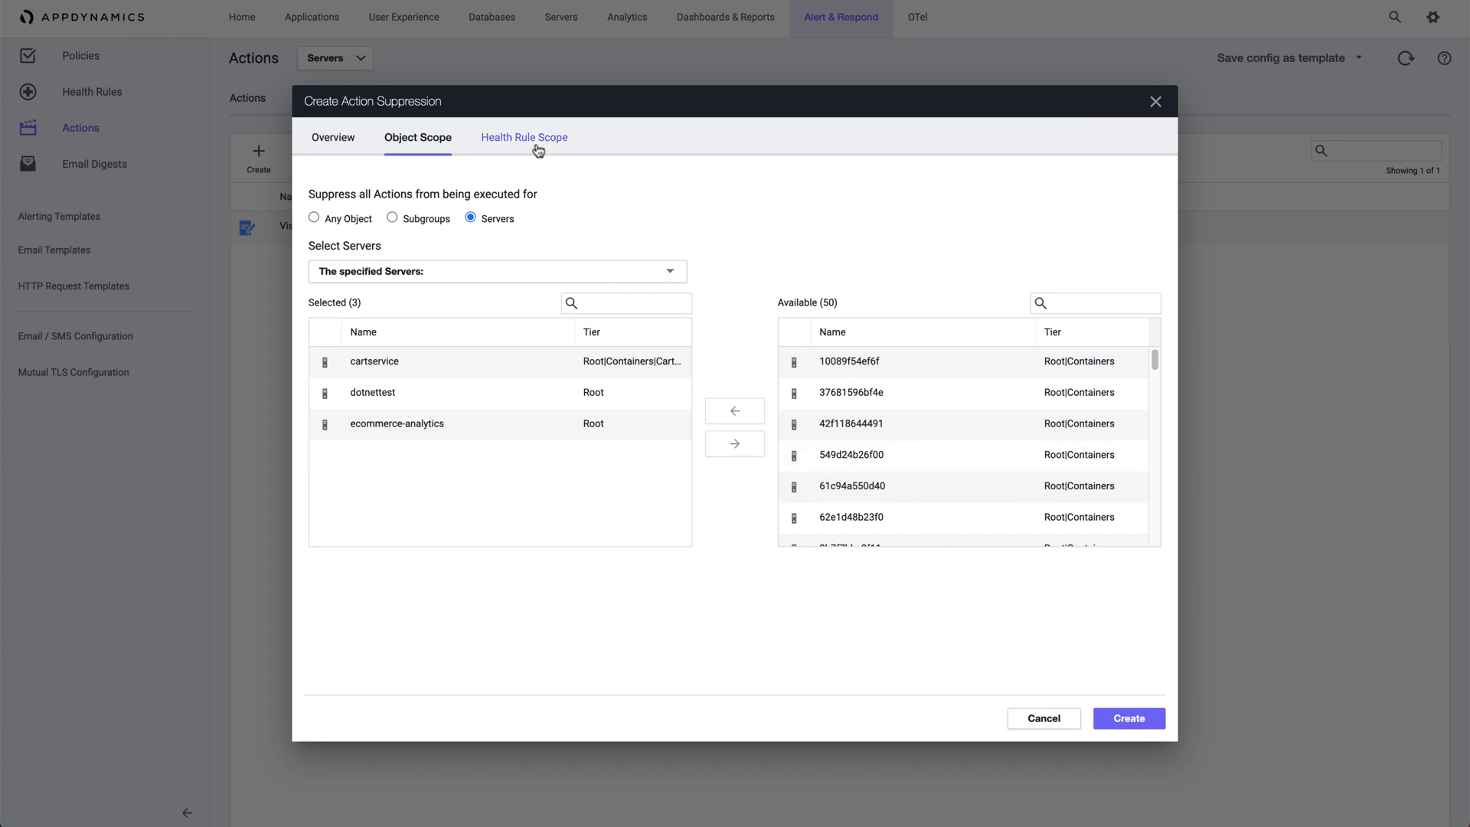
# Step: Leave health rule scope unrestricted, create the suppression, and select its new list row
pyautogui.click(523, 137)
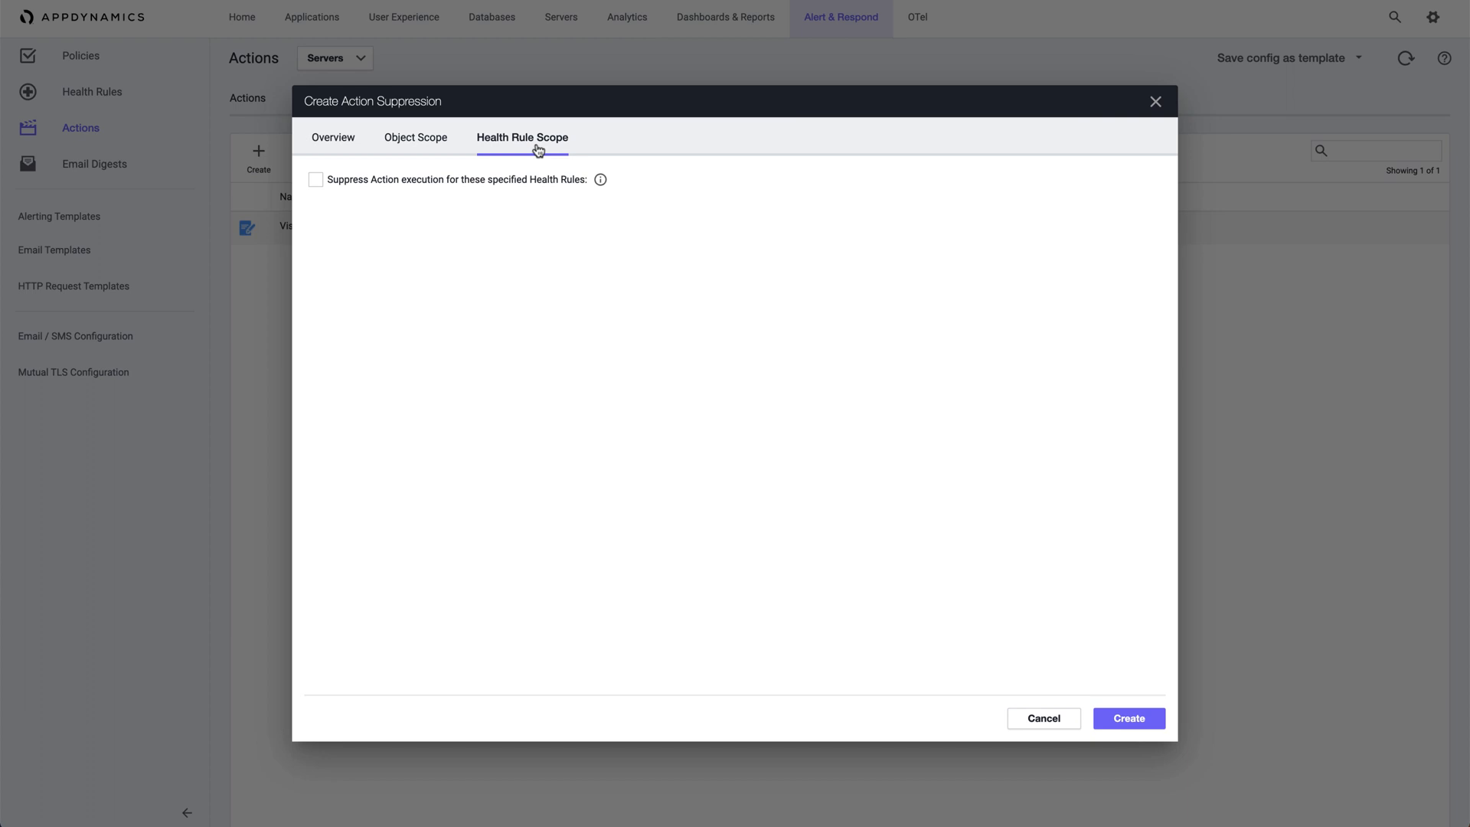
pyautogui.click(316, 179)
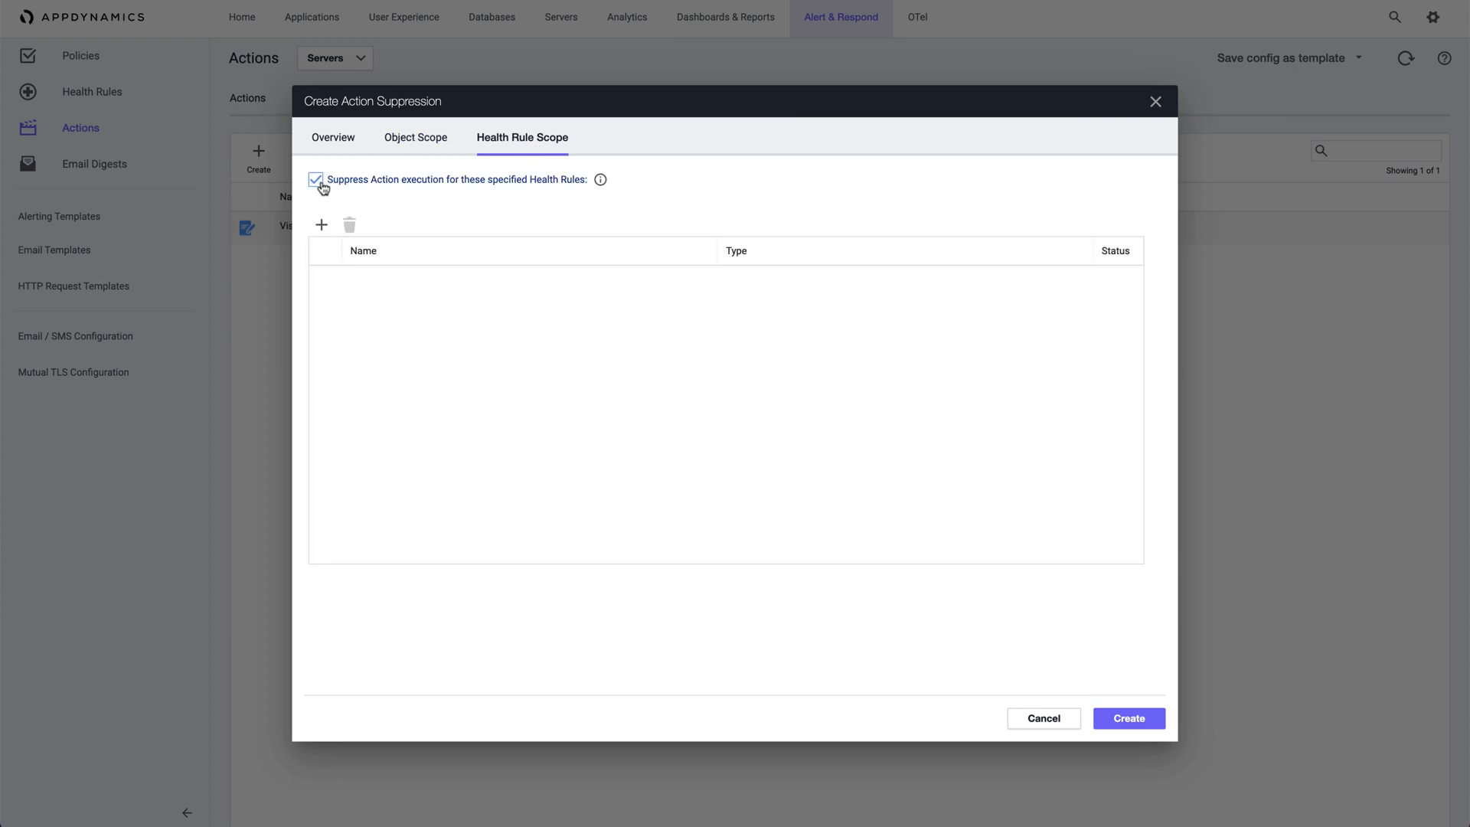
pyautogui.click(321, 225)
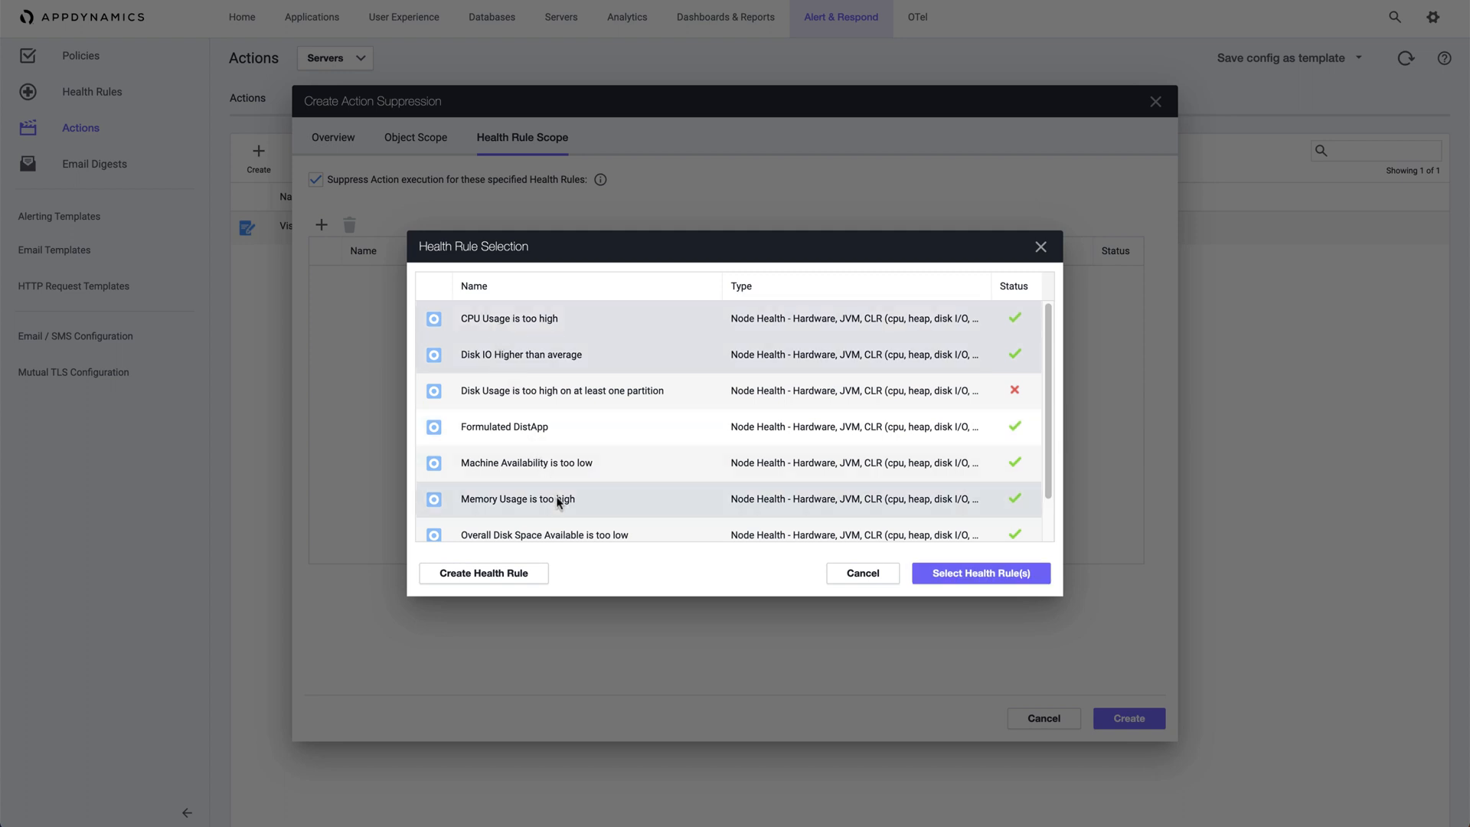
pyautogui.click(981, 573)
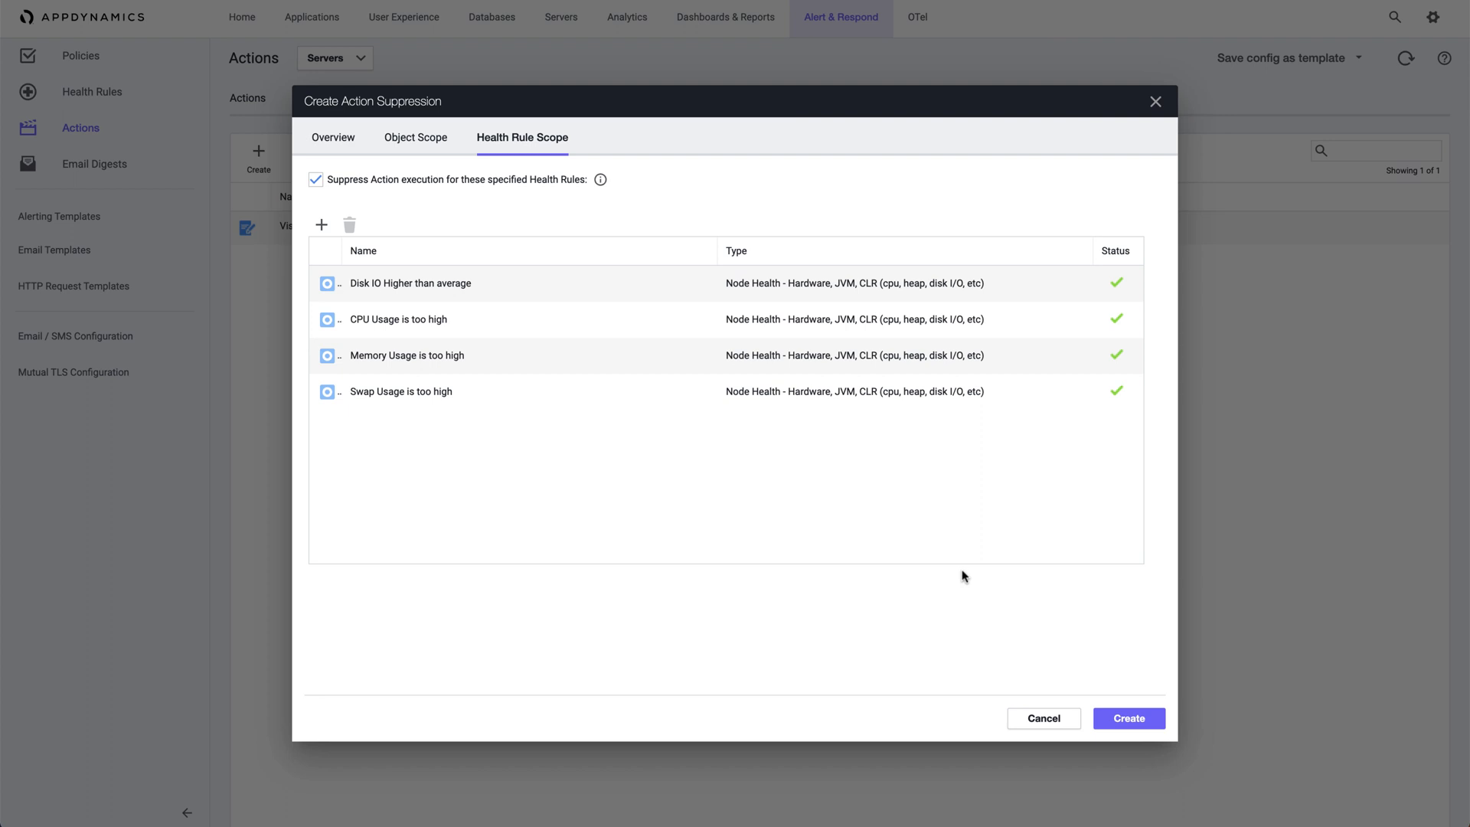
pyautogui.click(316, 180)
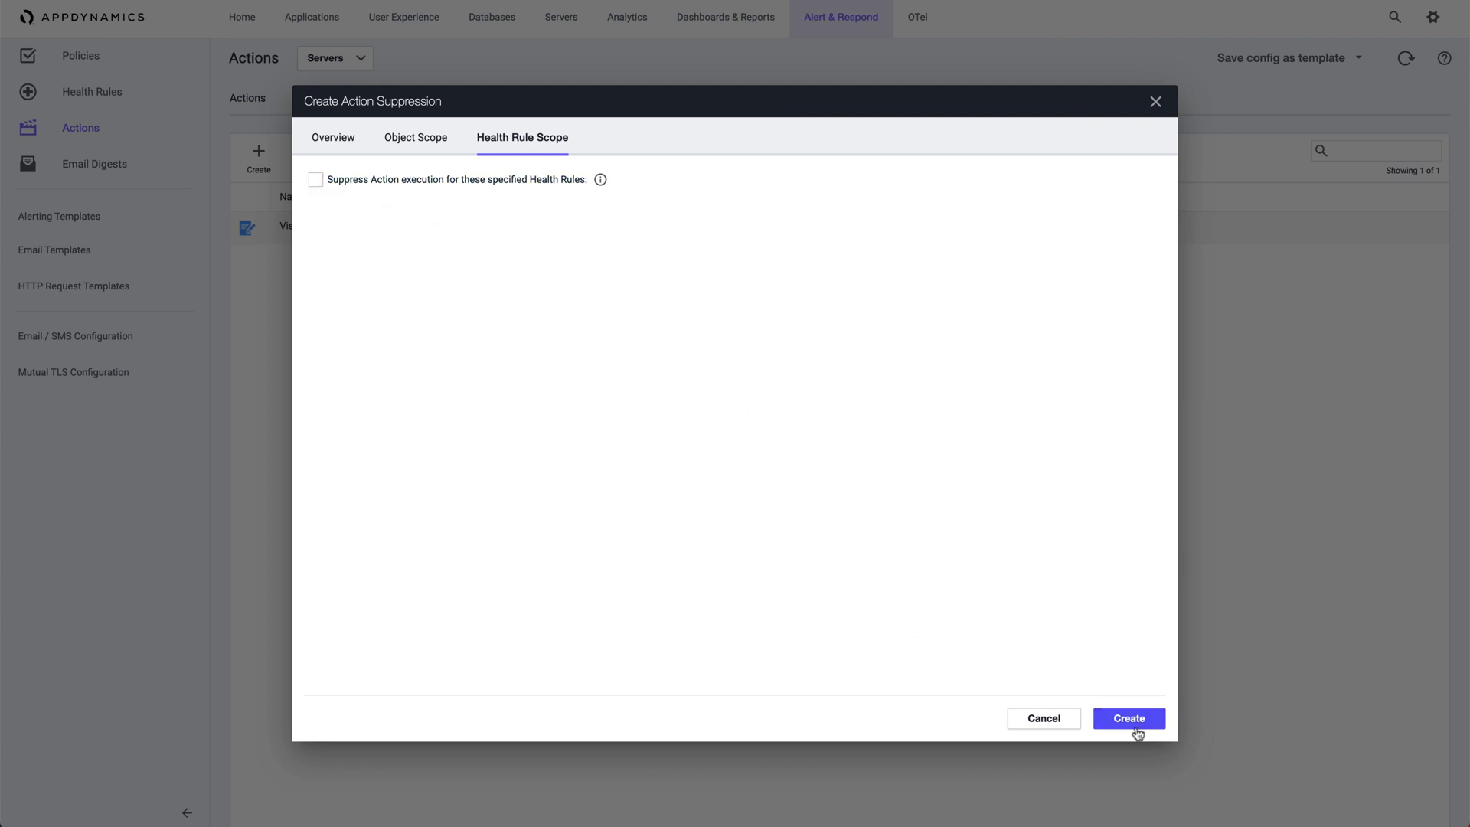
pyautogui.click(1128, 718)
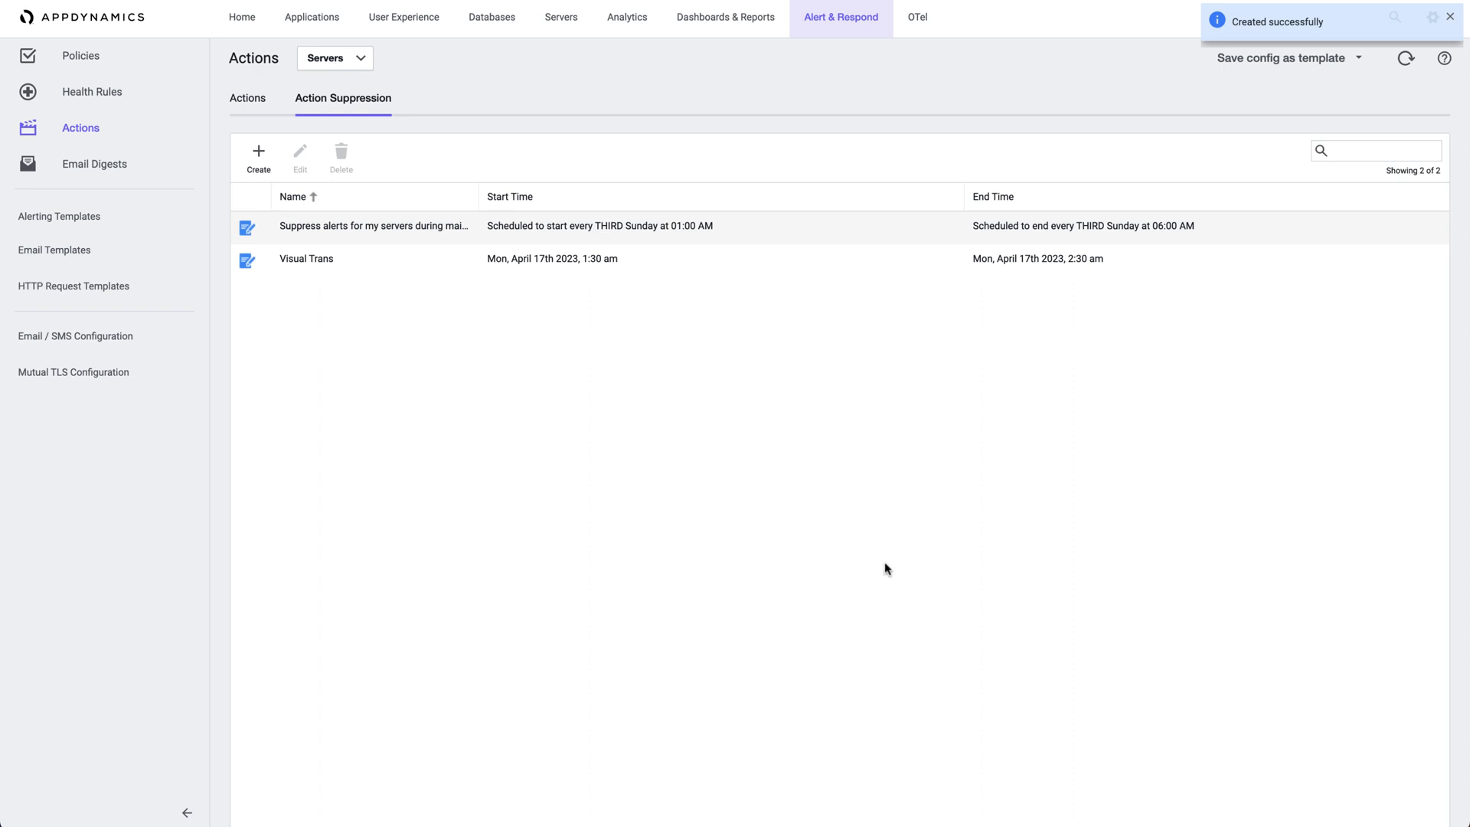
pyautogui.click(373, 225)
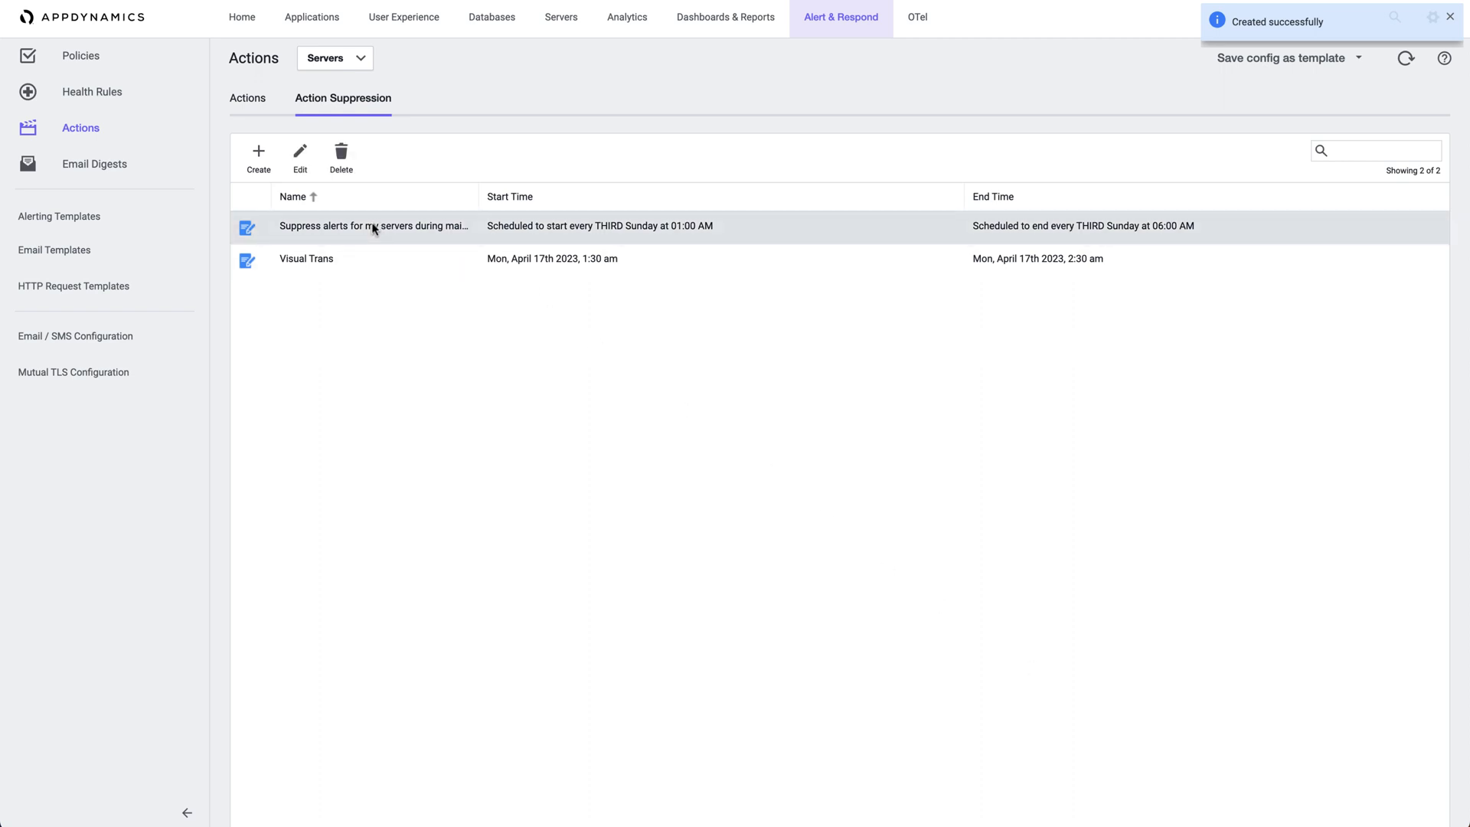